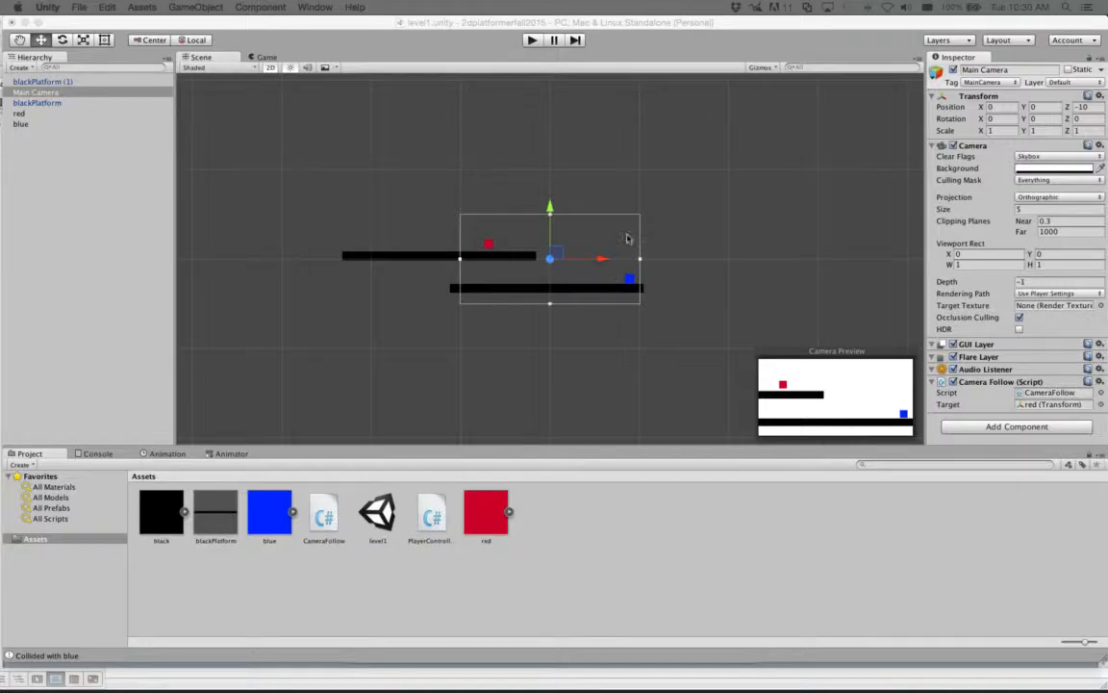
mouse_move(688, 343)
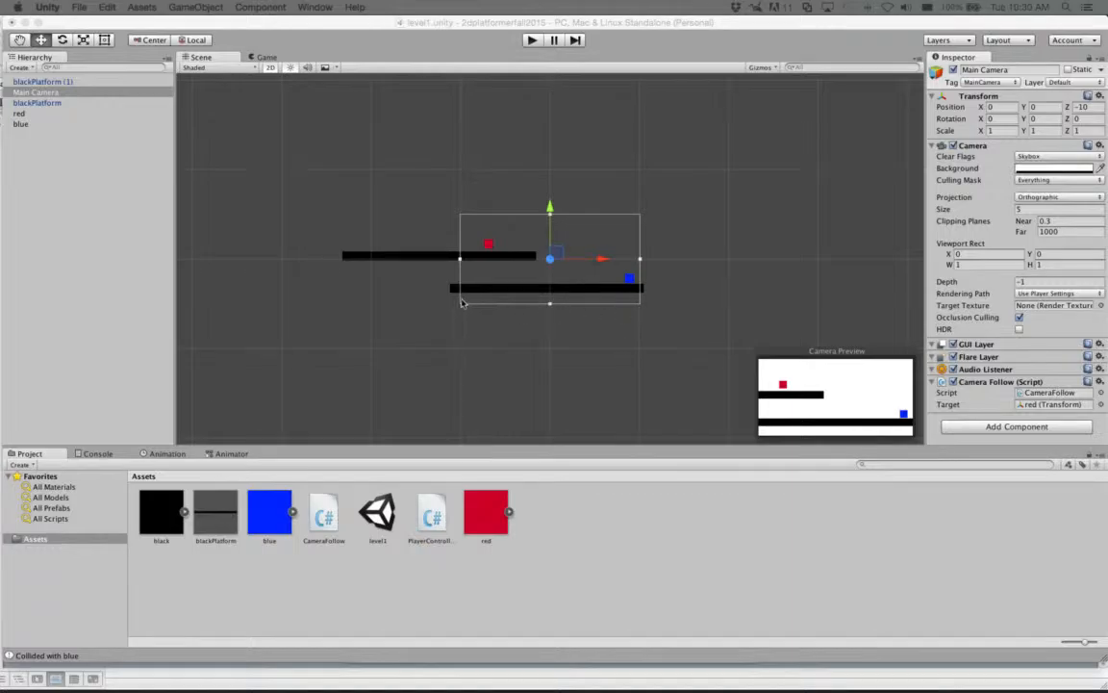
mouse_move(468, 241)
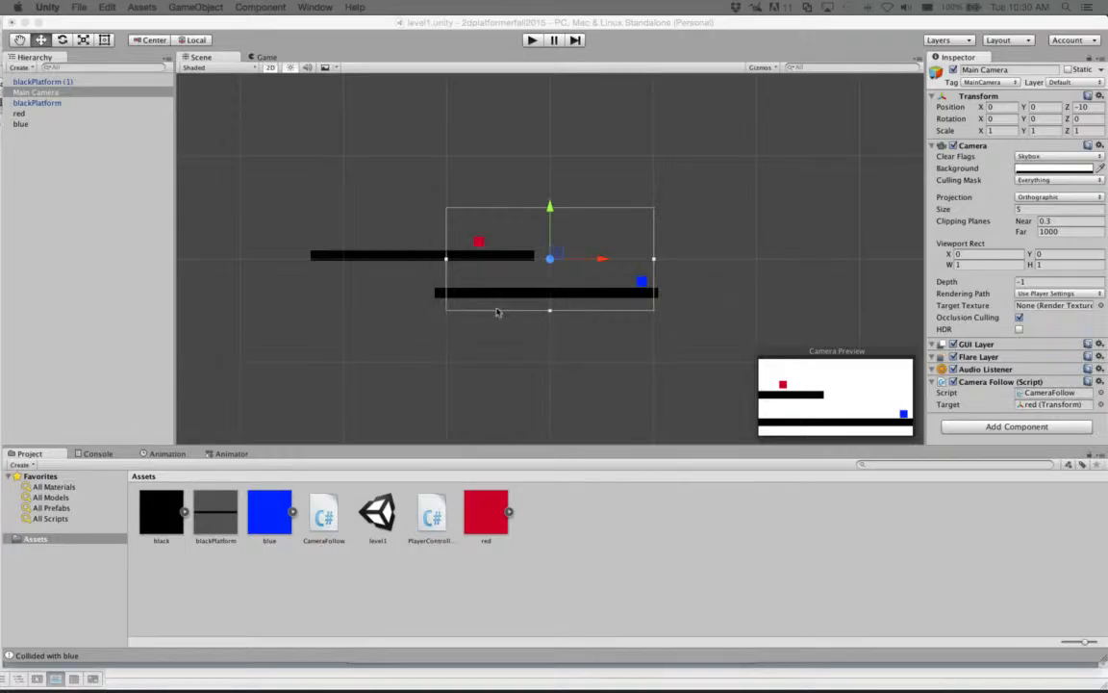
mouse_move(442, 224)
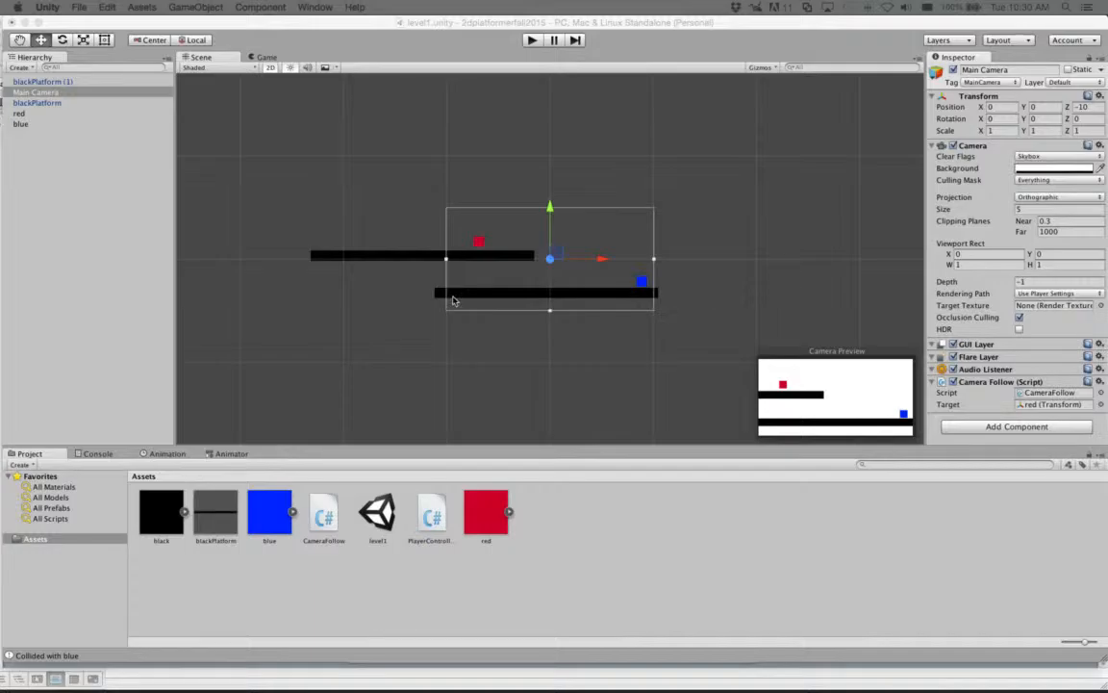
mouse_move(471, 251)
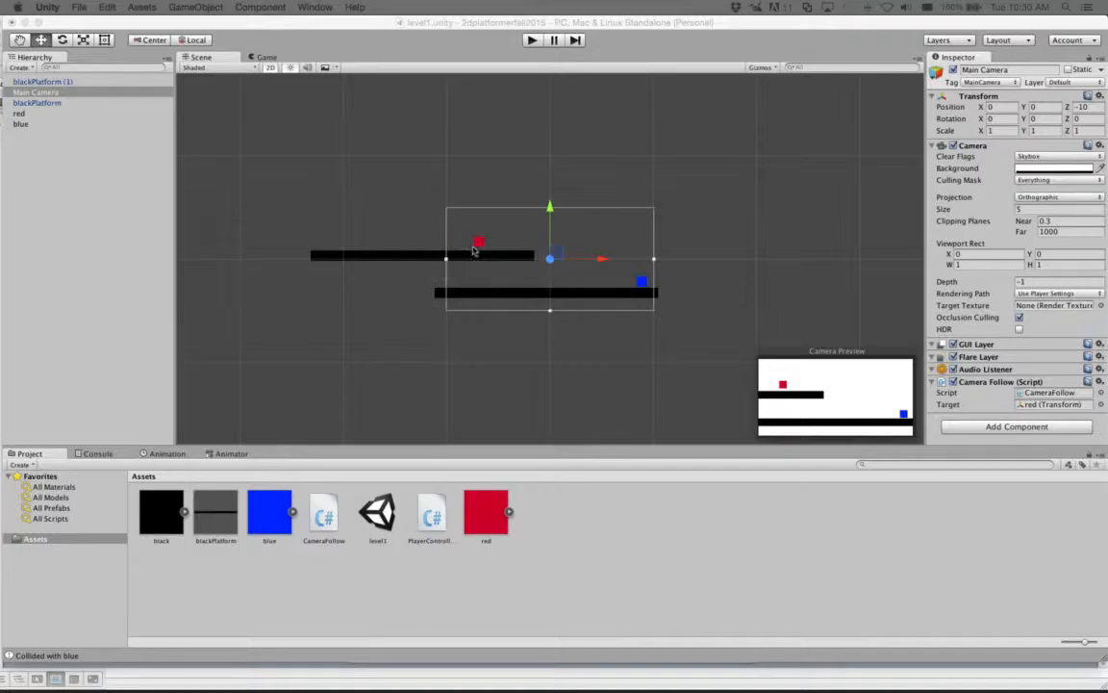
mouse_move(527, 248)
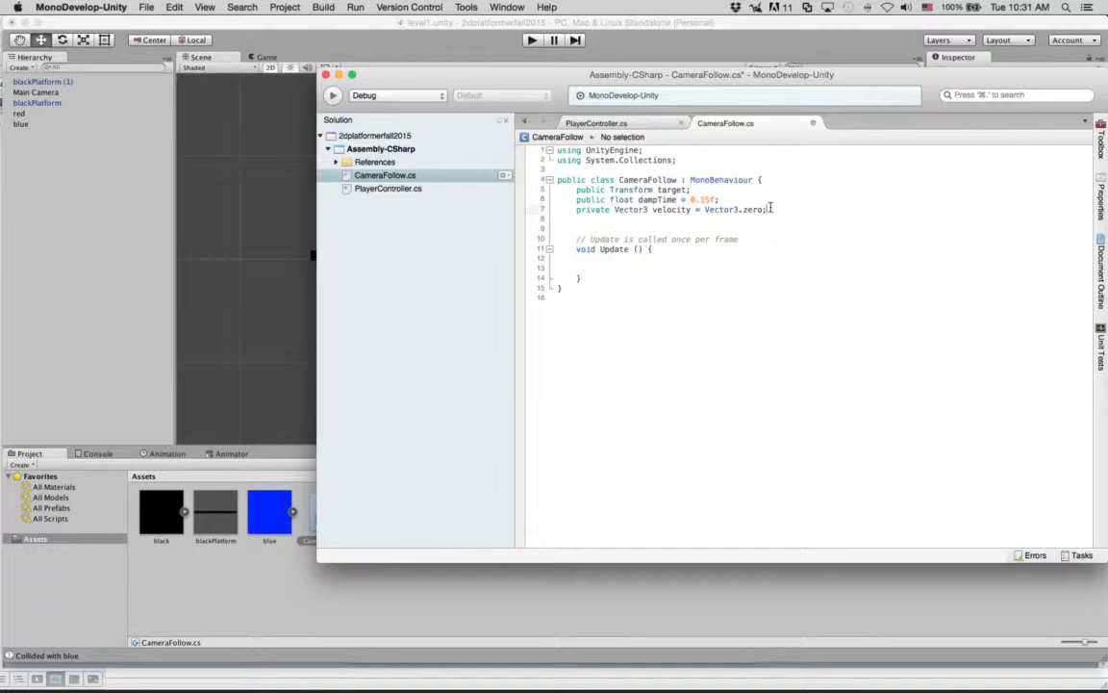
In Update, write Vector3 point = GetComponent<Camera>().WorldToViewportPoint(target.position); using autocomplete
double_click(669, 209)
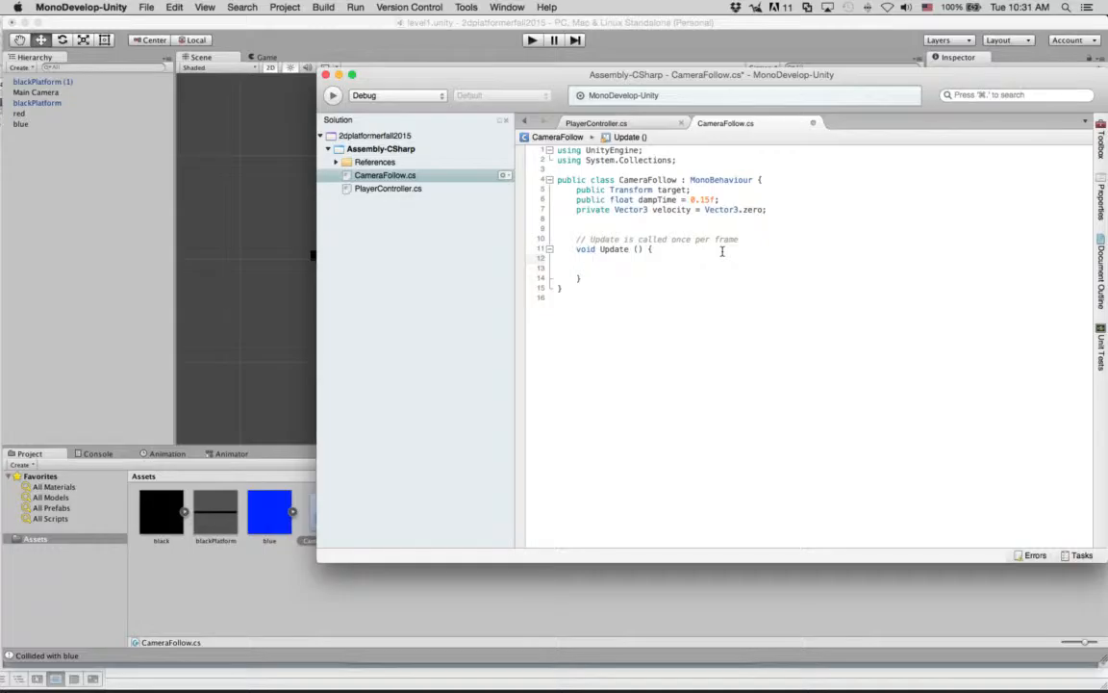
type("Vector3")
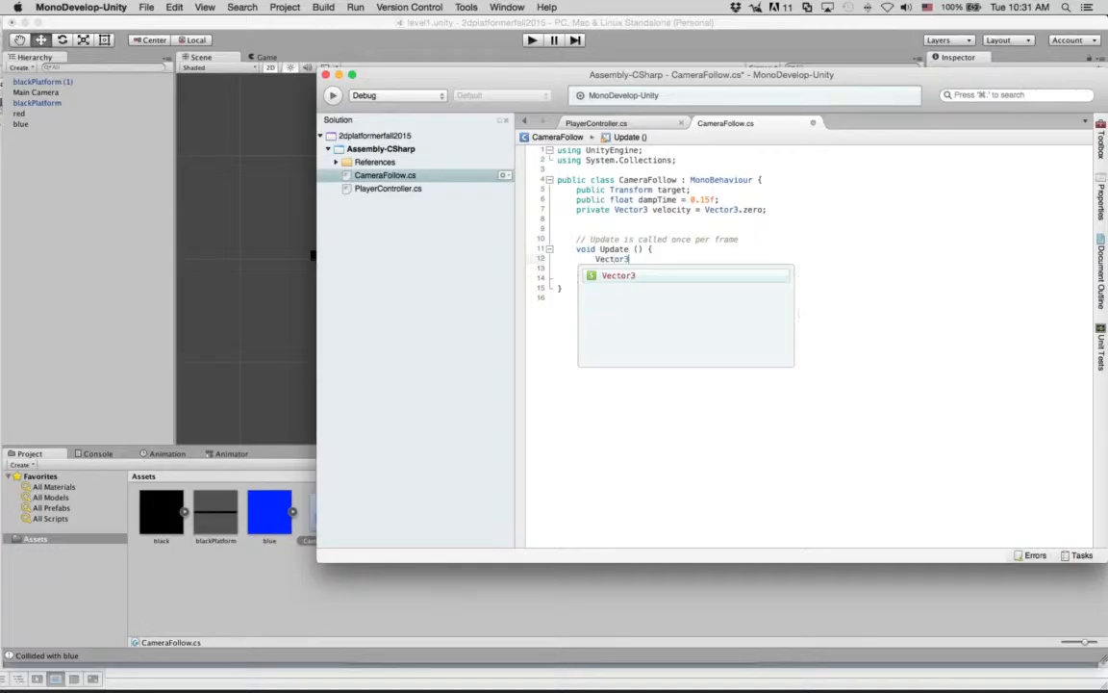
type("point")
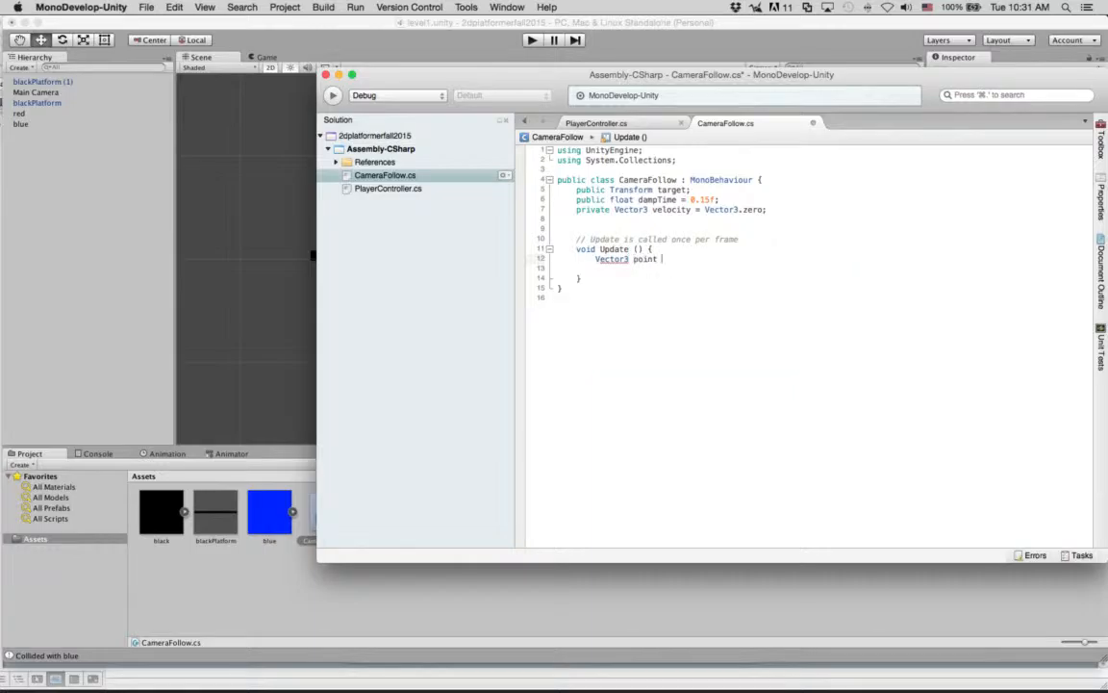
type("= GetComponent")
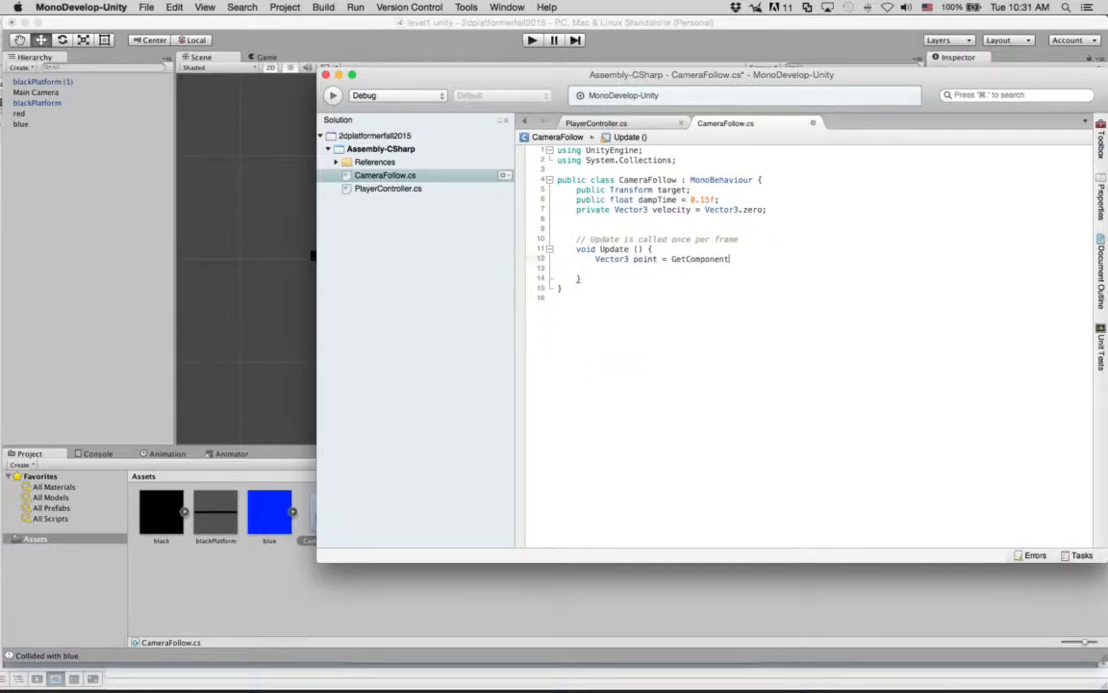
type("<Camera>(")
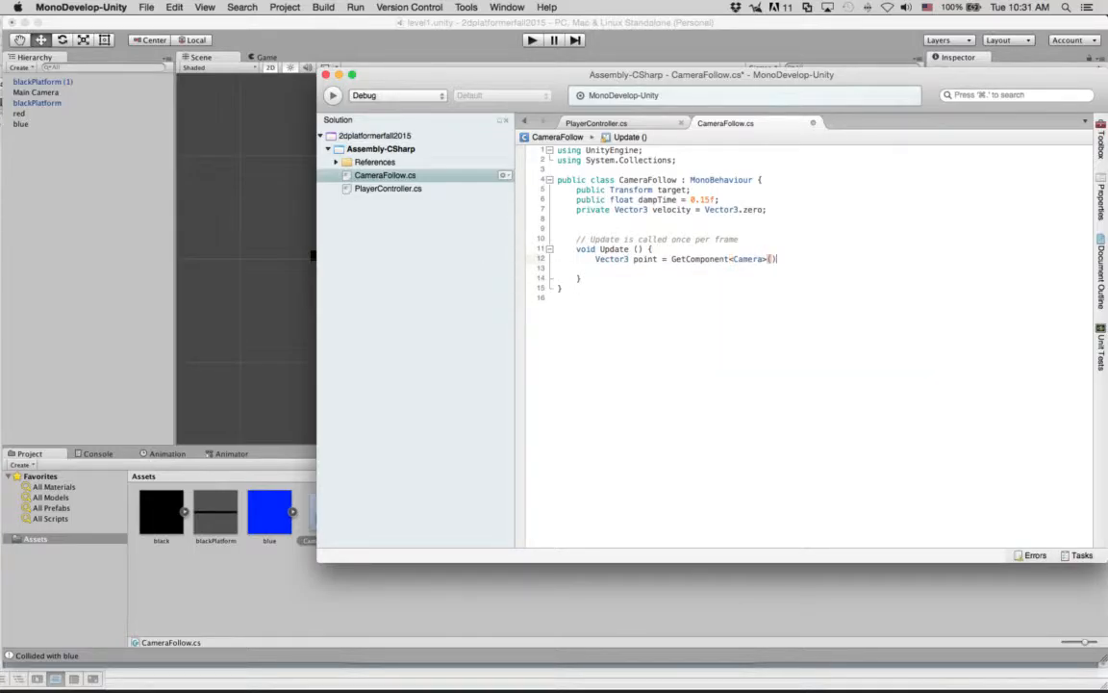
type(".WorldToViewportPoint(")
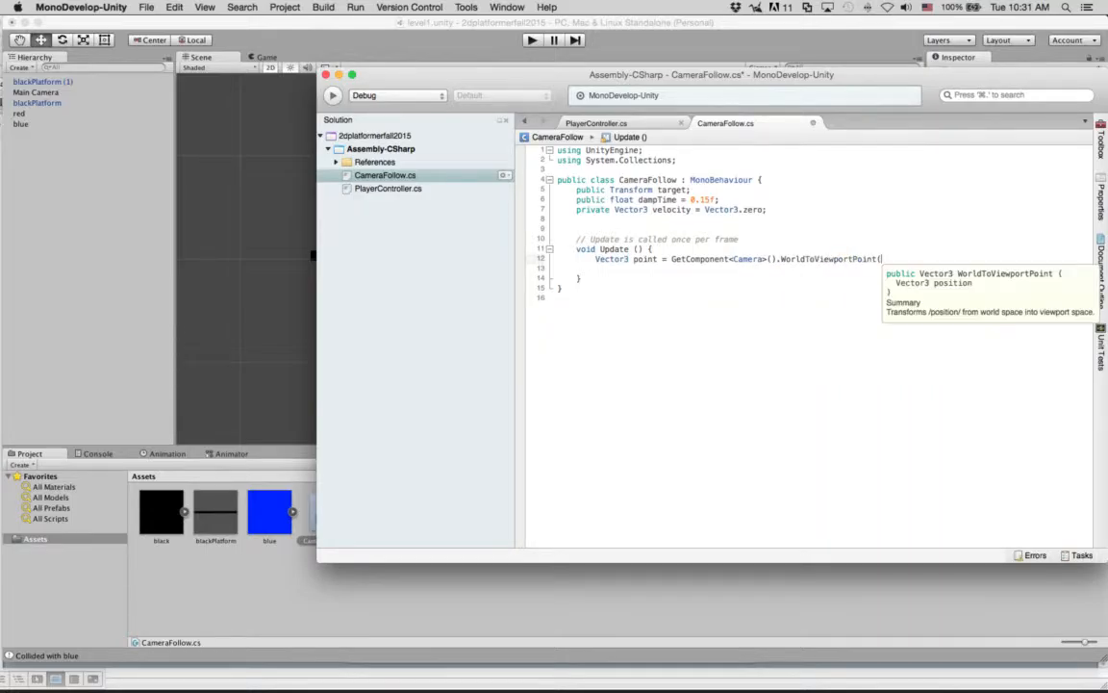
type("target.position)")
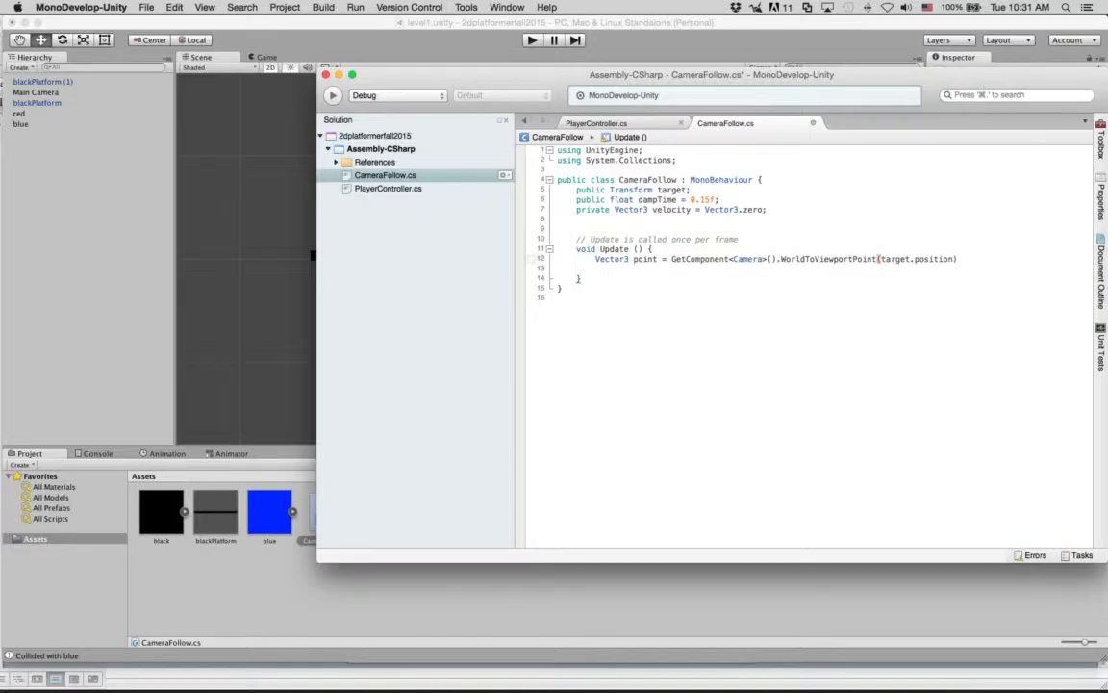
type(";")
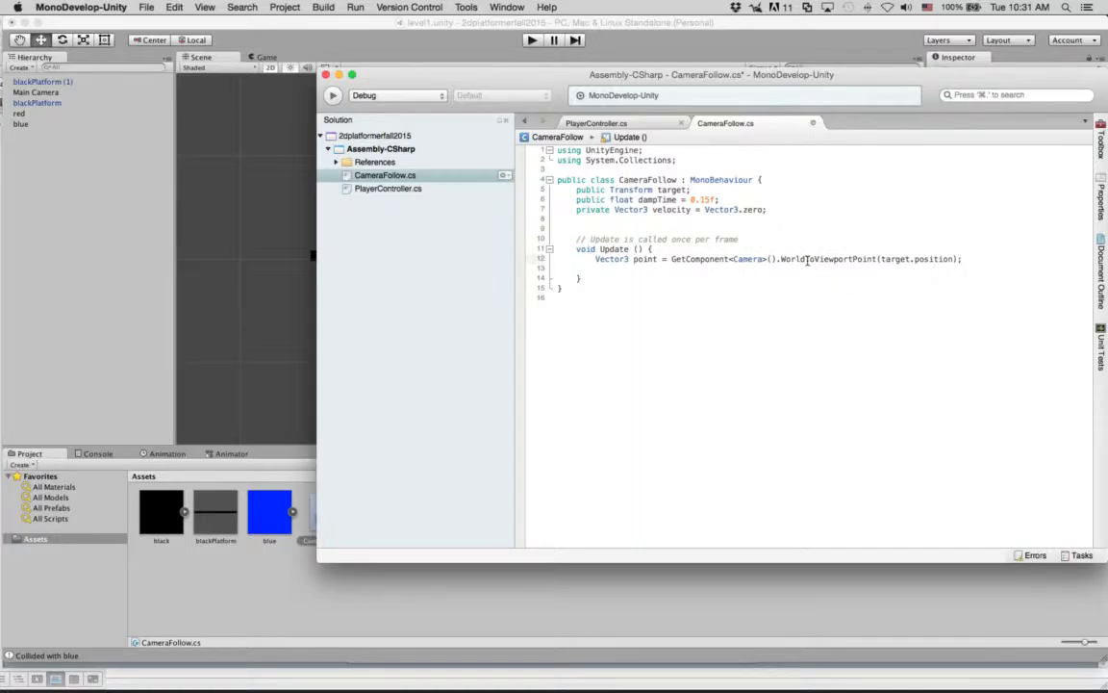
double_click(931, 258)
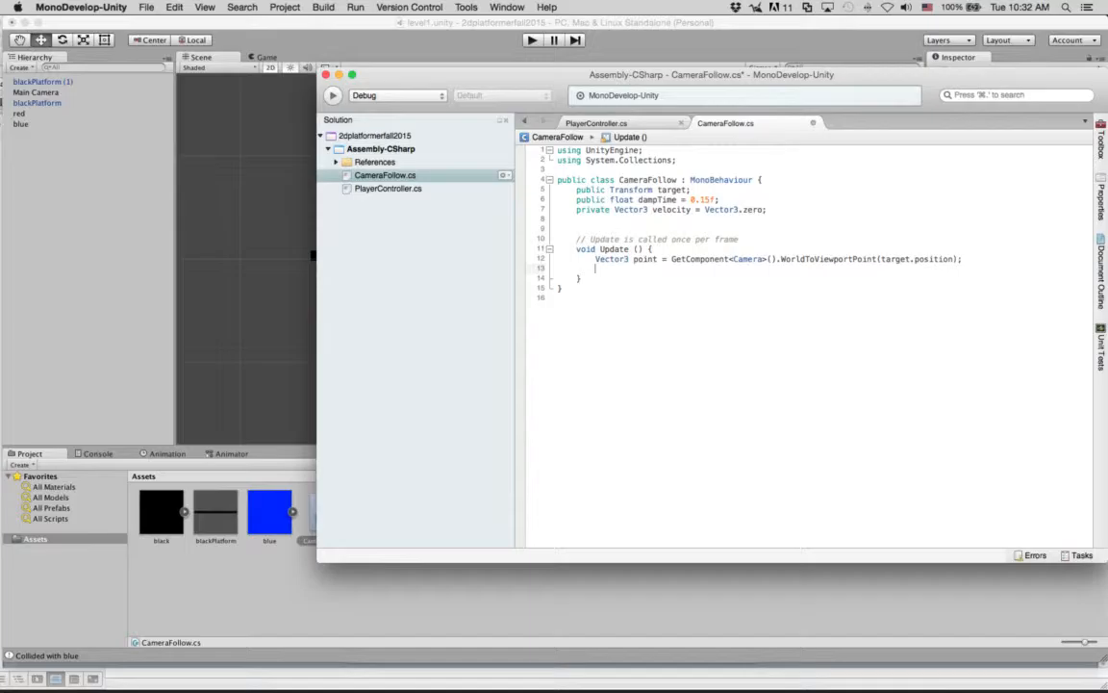
Add Vector3 delta = target.position - GetComponent<Camera>().ViewportToWorldPoint(new Vector3(0.5f,0.5f,point.z));
type("Vector3")
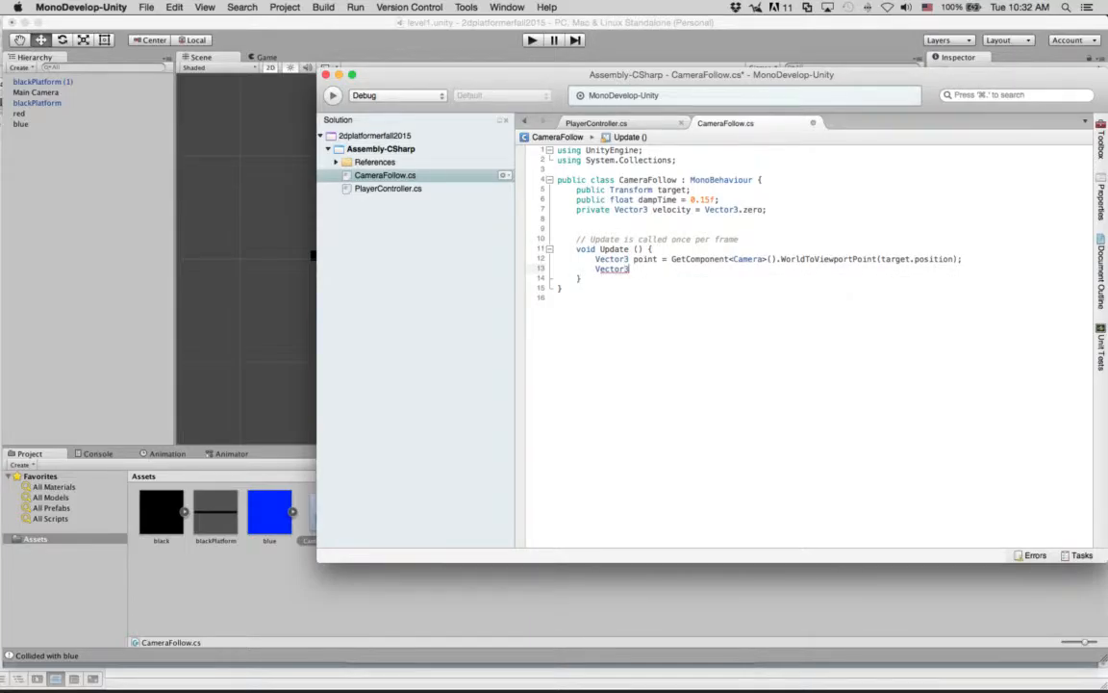
type("delta")
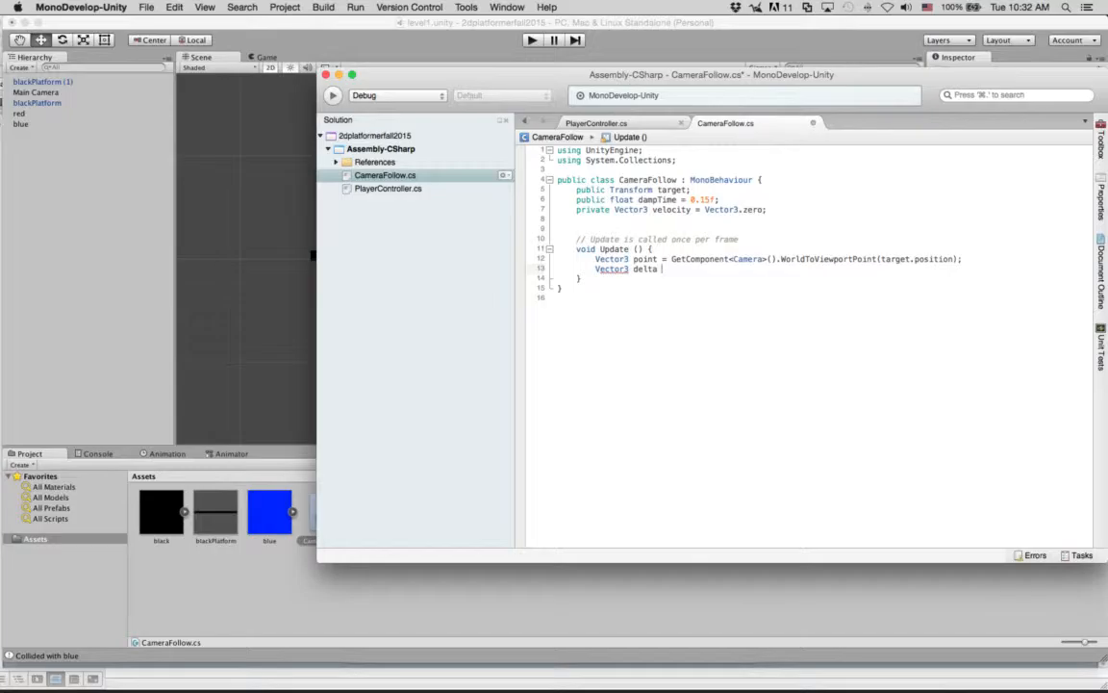
type("target.position -")
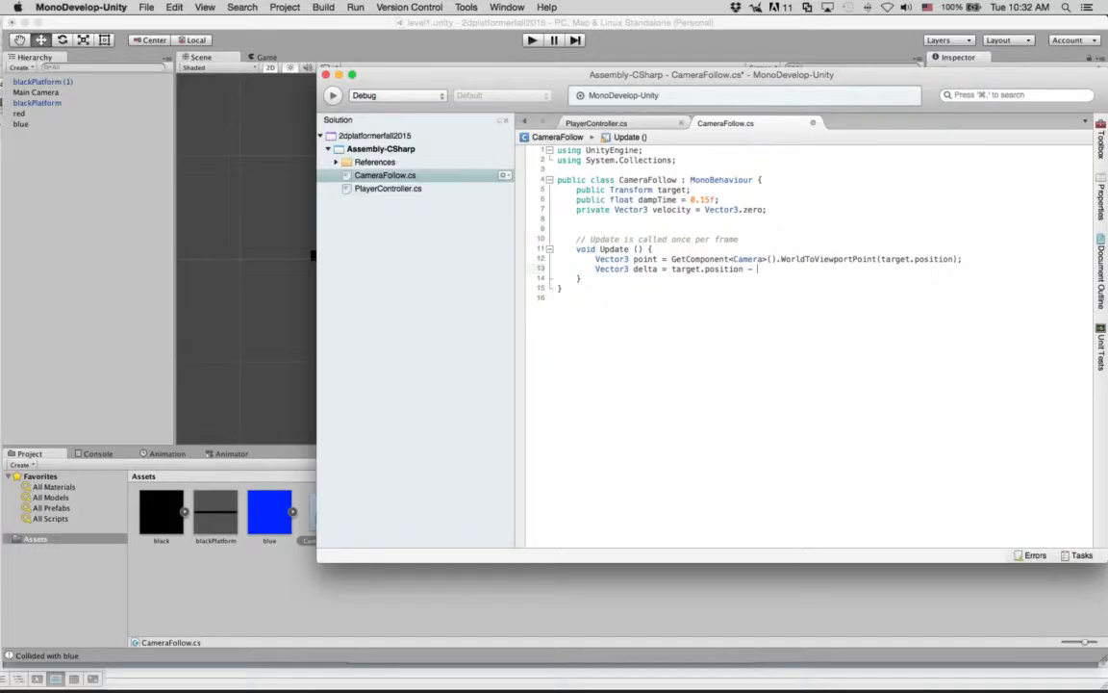
type("Get")
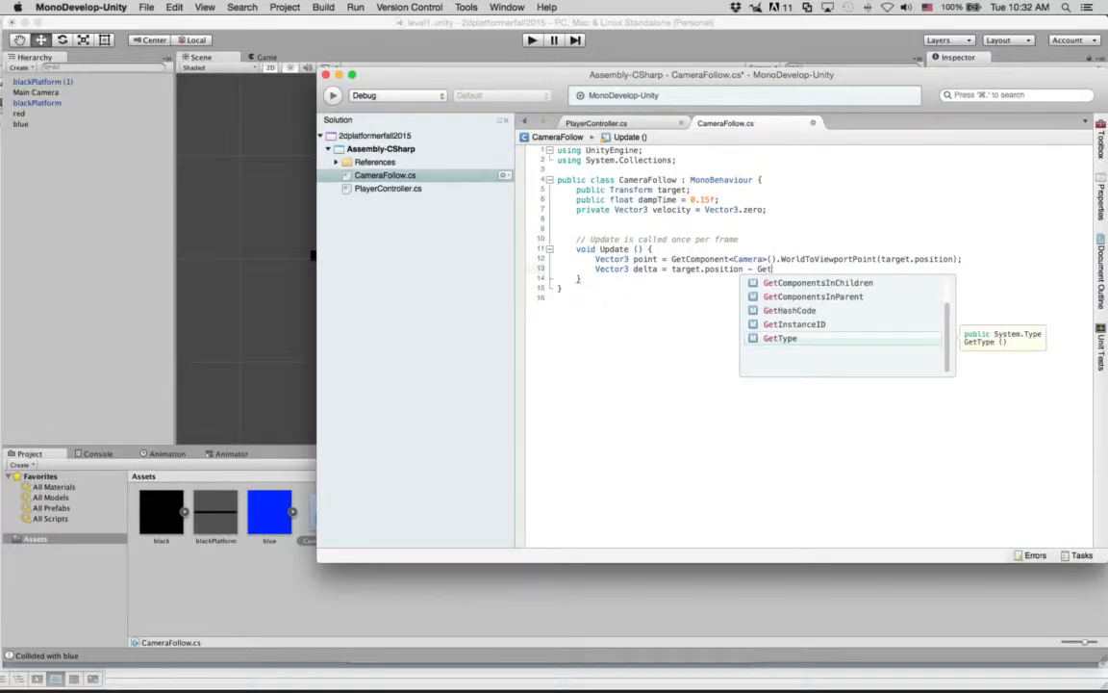
type("Component<Camera>(")
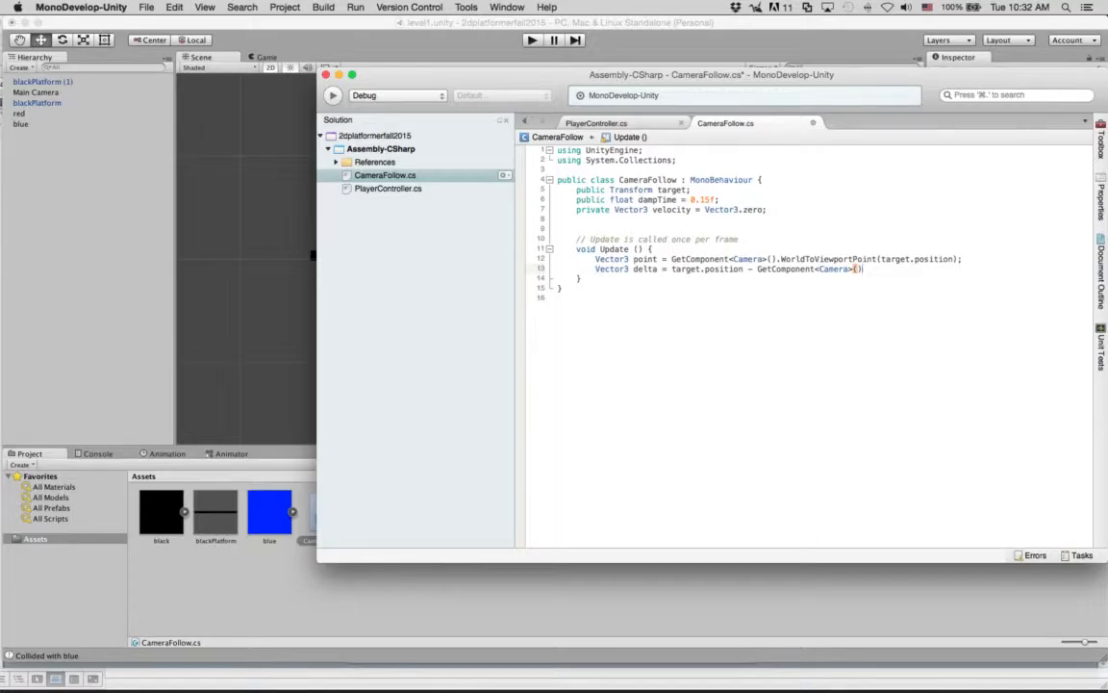
type(".View")
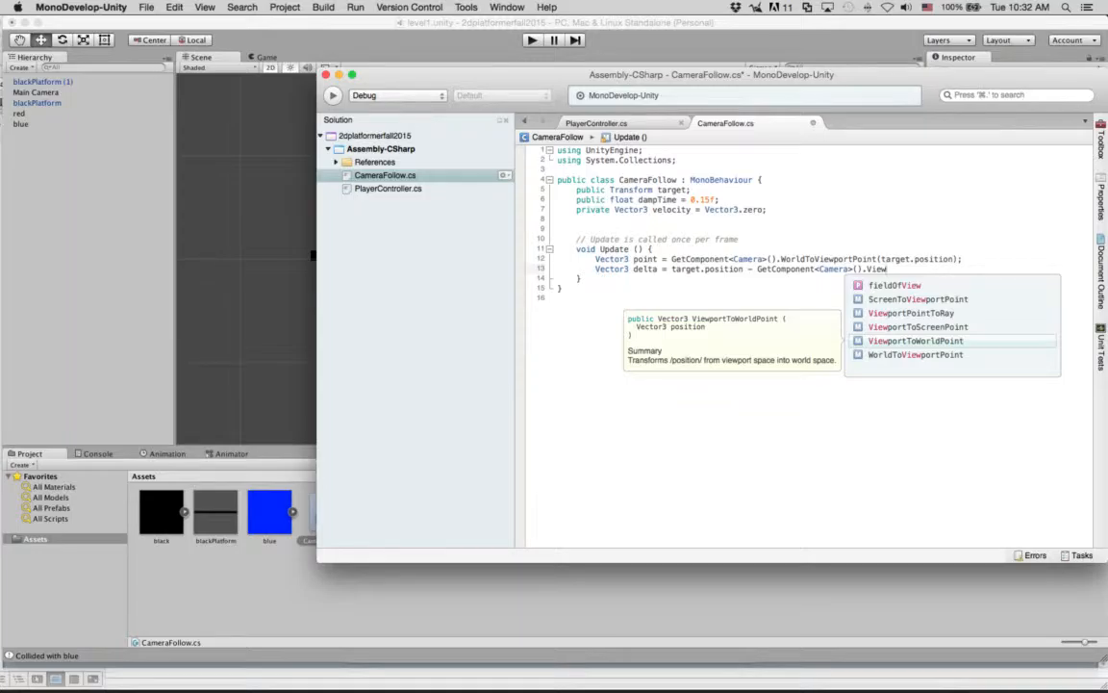
type("(new Vector3(")
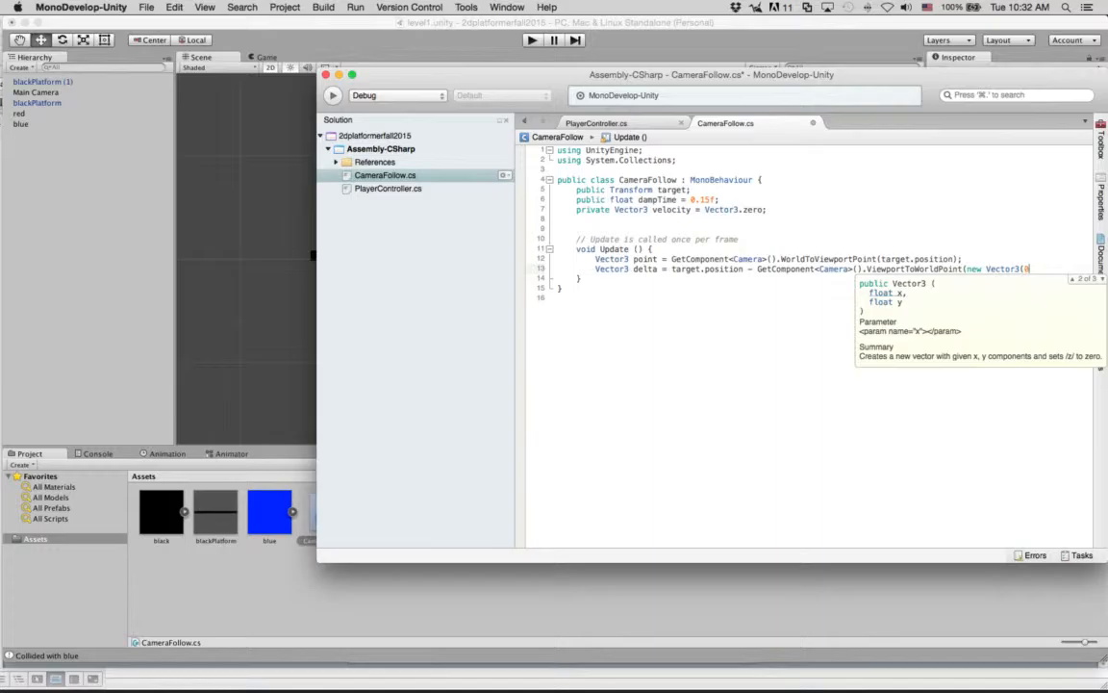
type("0.5f,0.")
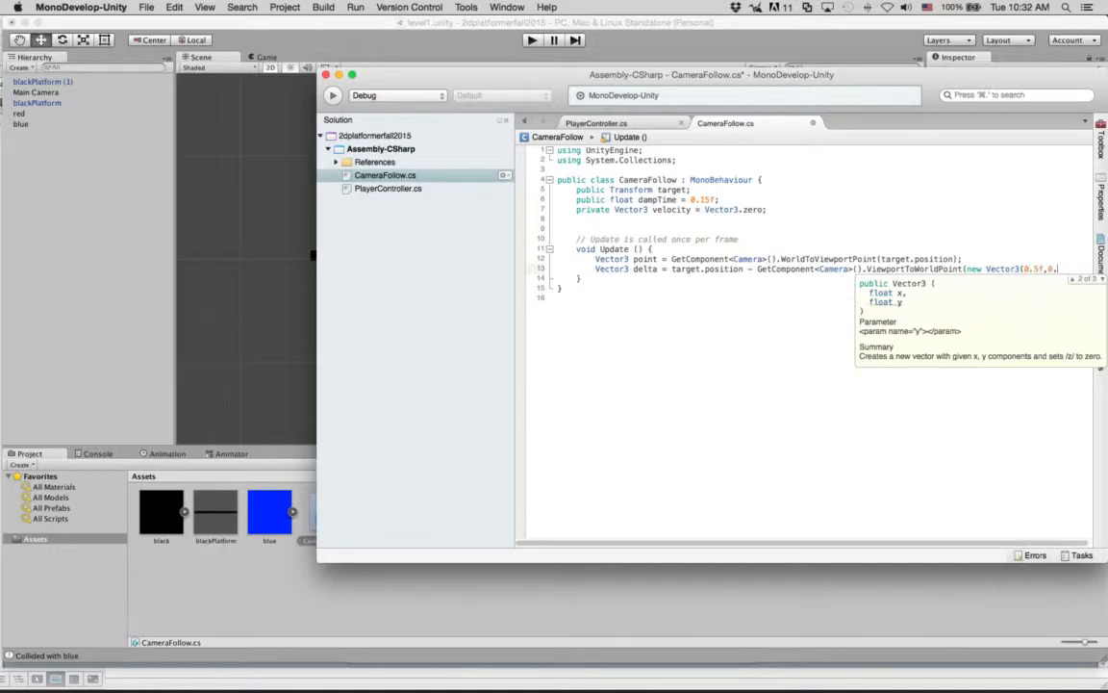
type("0.5f,point.z));")
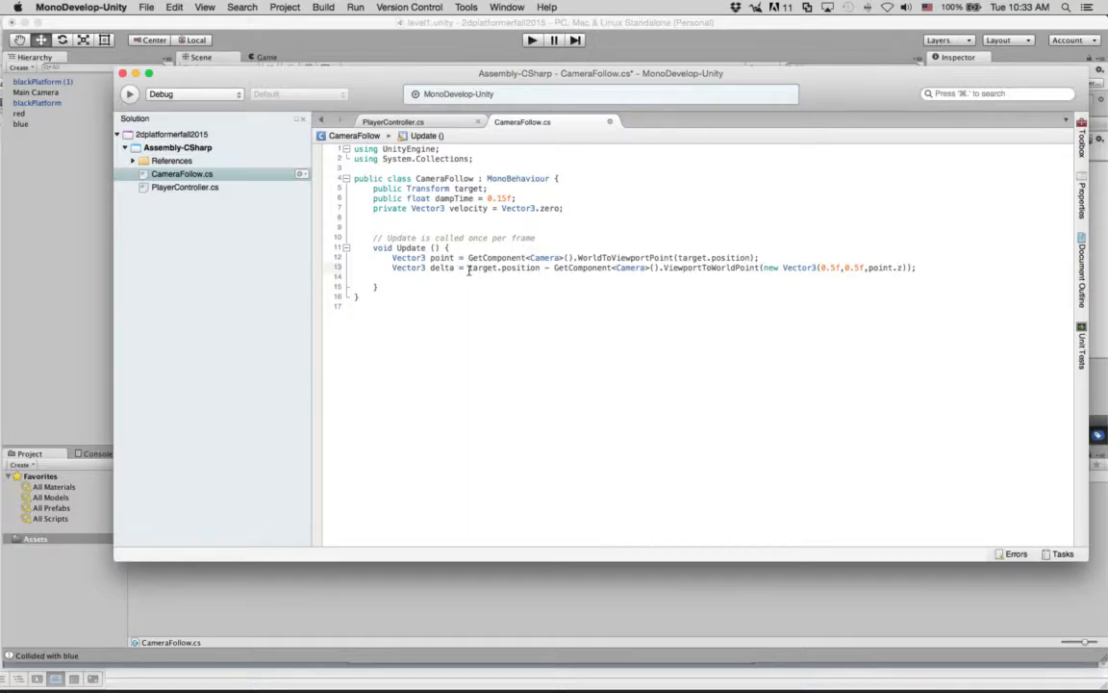
double_click(500, 268)
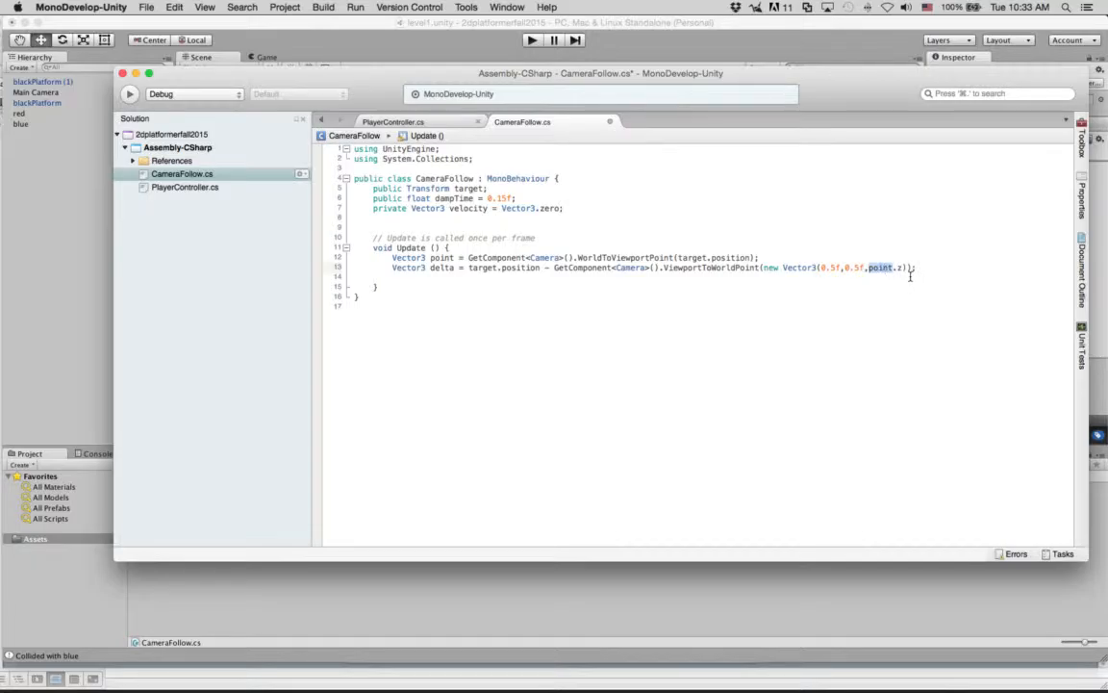
left_click(434, 257)
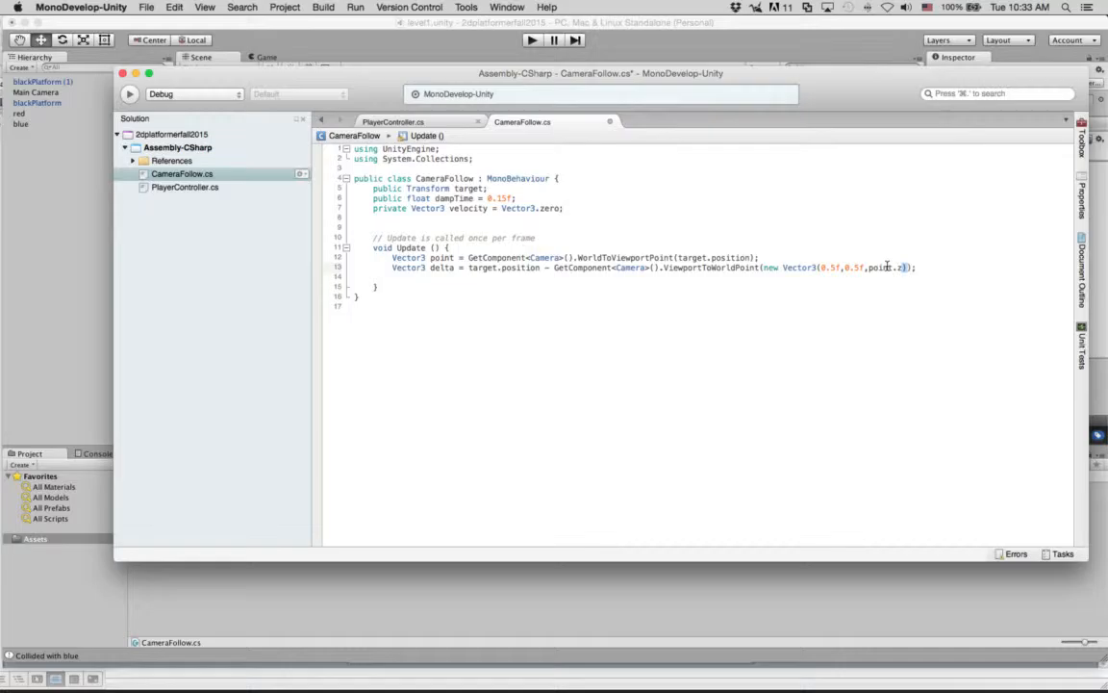
double_click(880, 267)
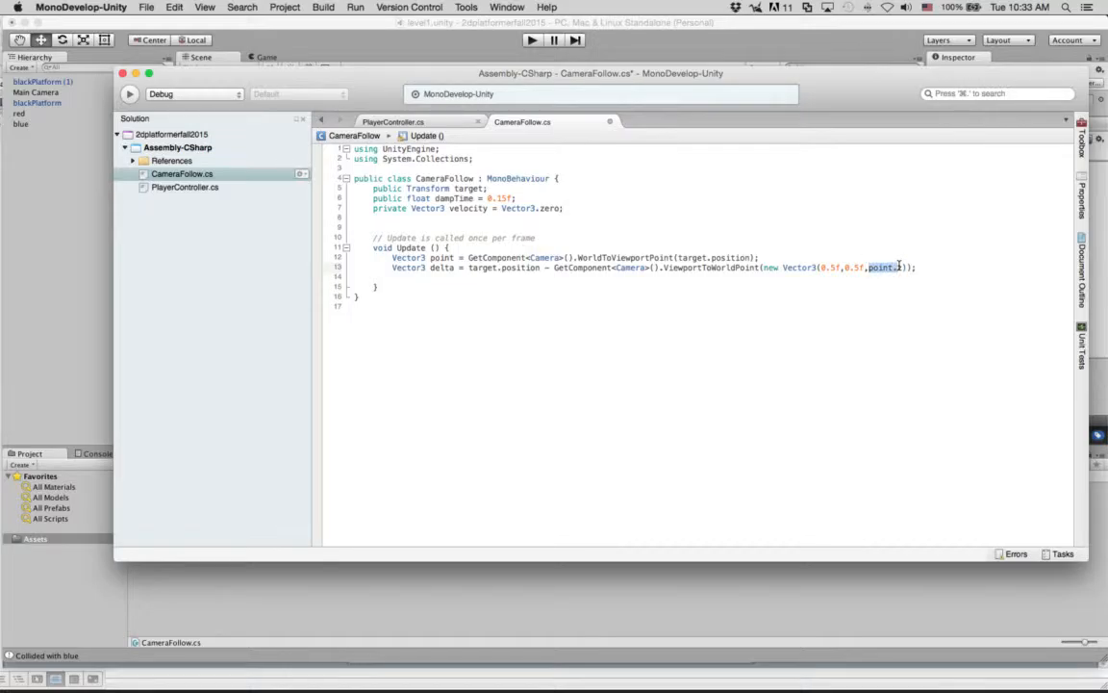
mouse_move(882, 266)
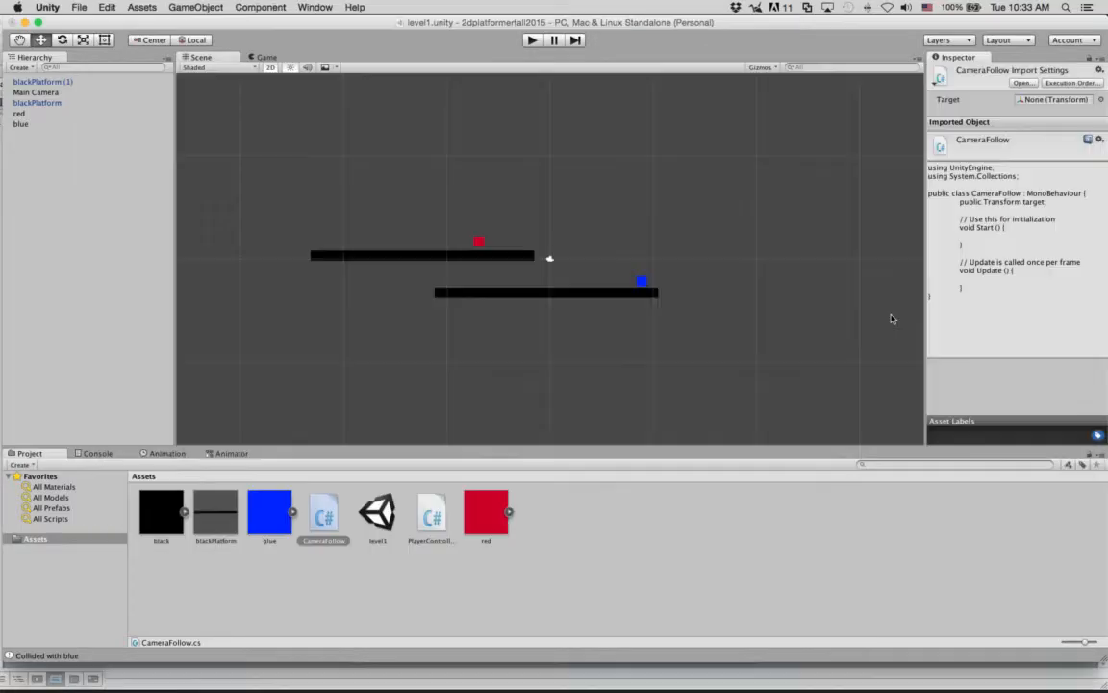
left_click(36, 92)
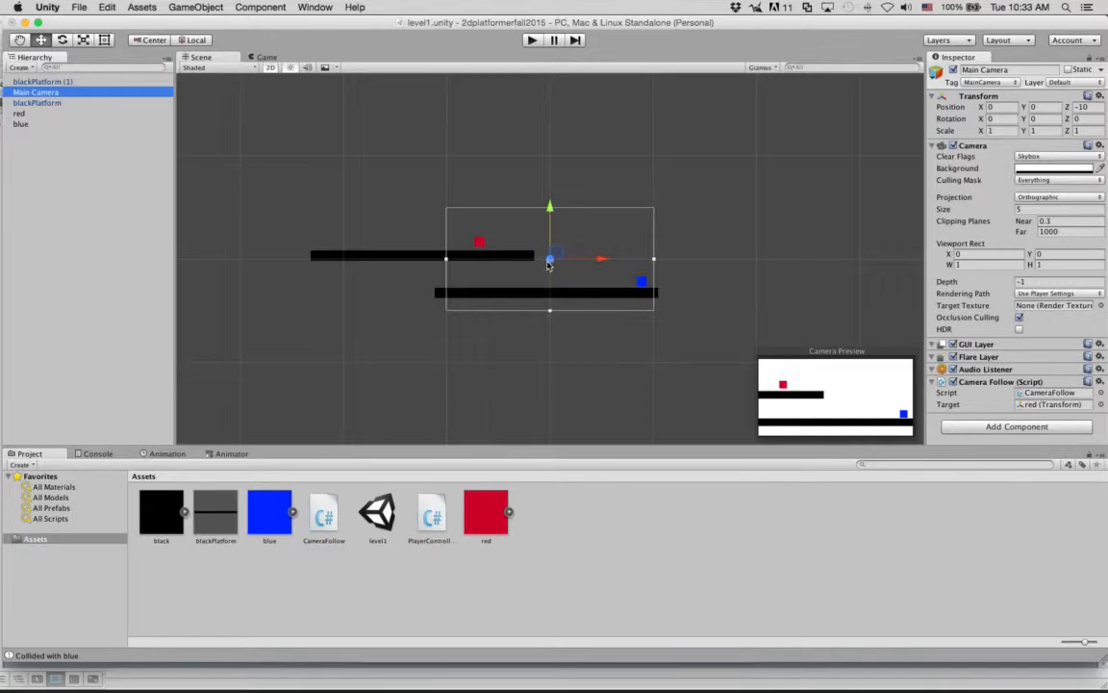
mouse_move(645, 308)
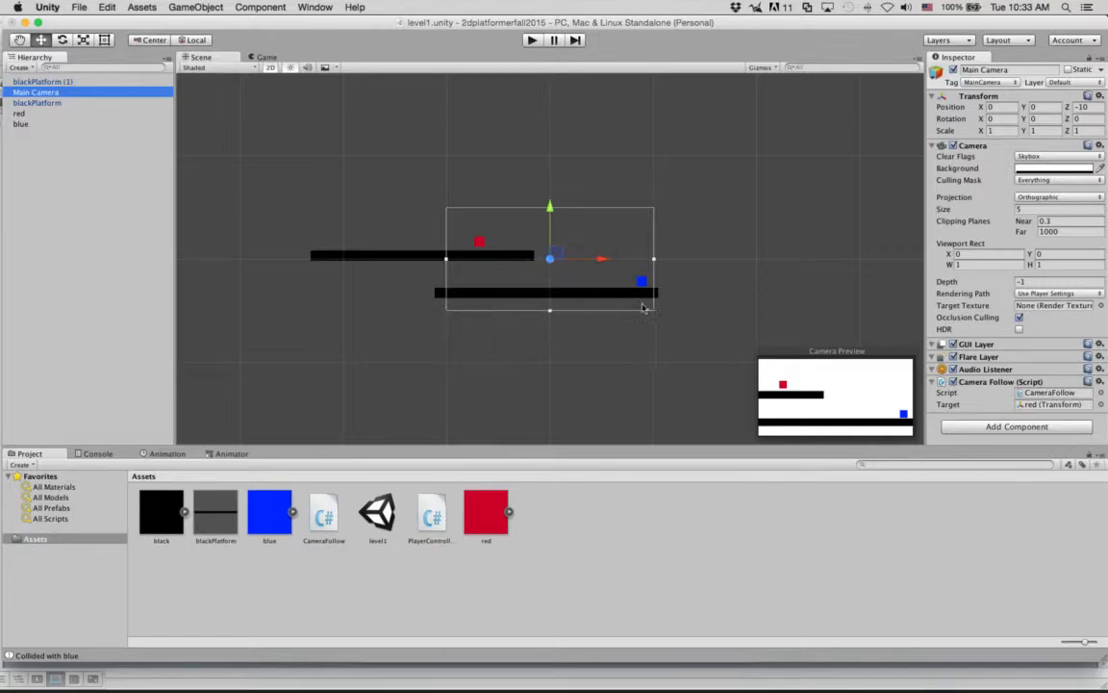
mouse_move(561, 266)
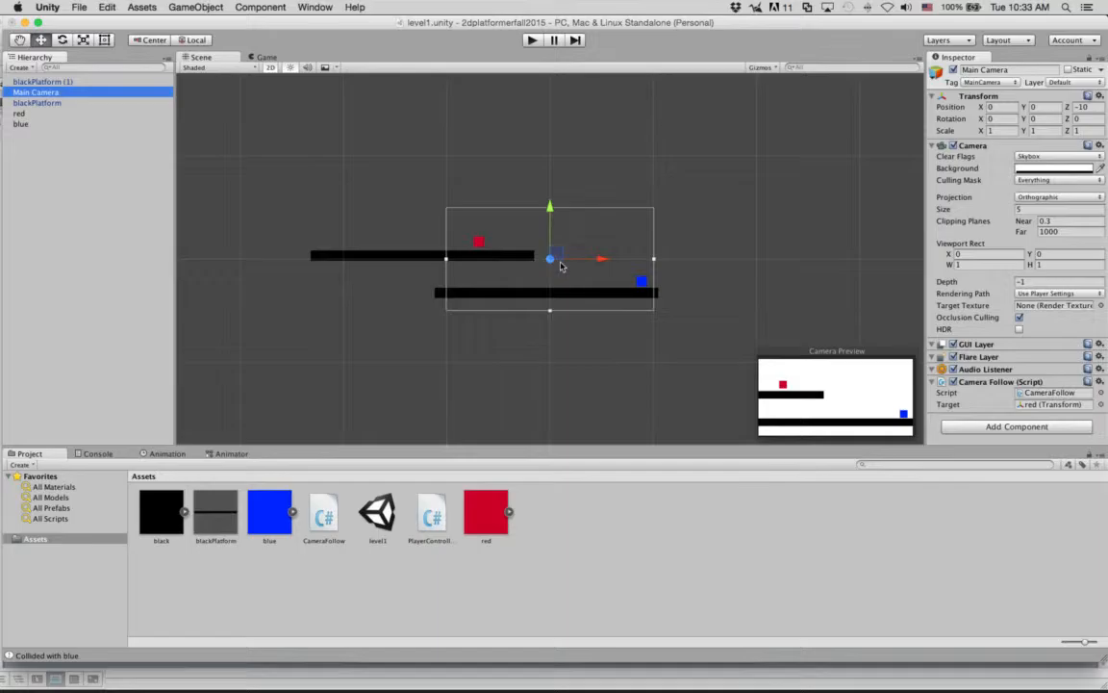
mouse_move(553, 262)
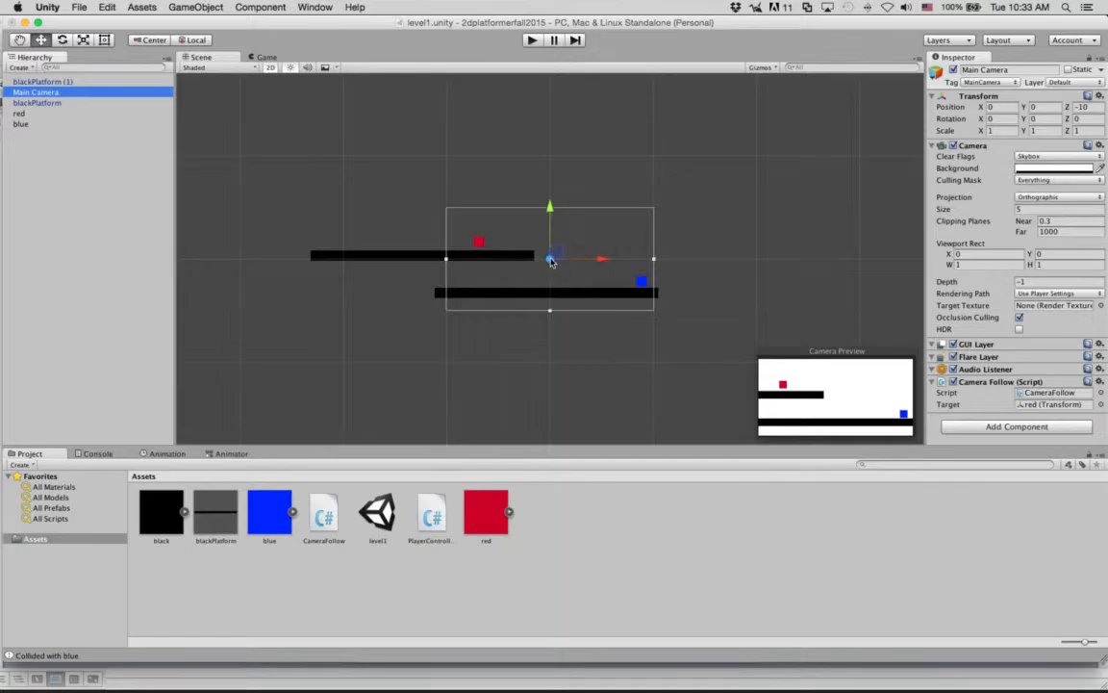
Reopen CameraFollow from the Project panel and review the delta line in Update
double_click(323, 511)
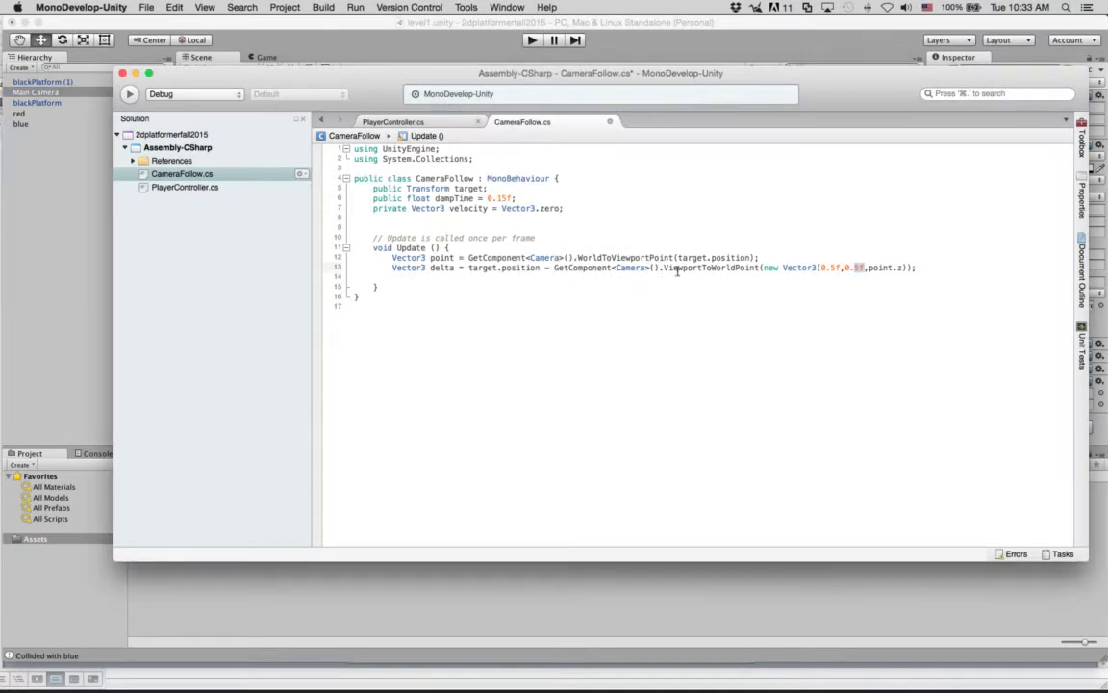
left_click_drag(765, 267, 871, 267)
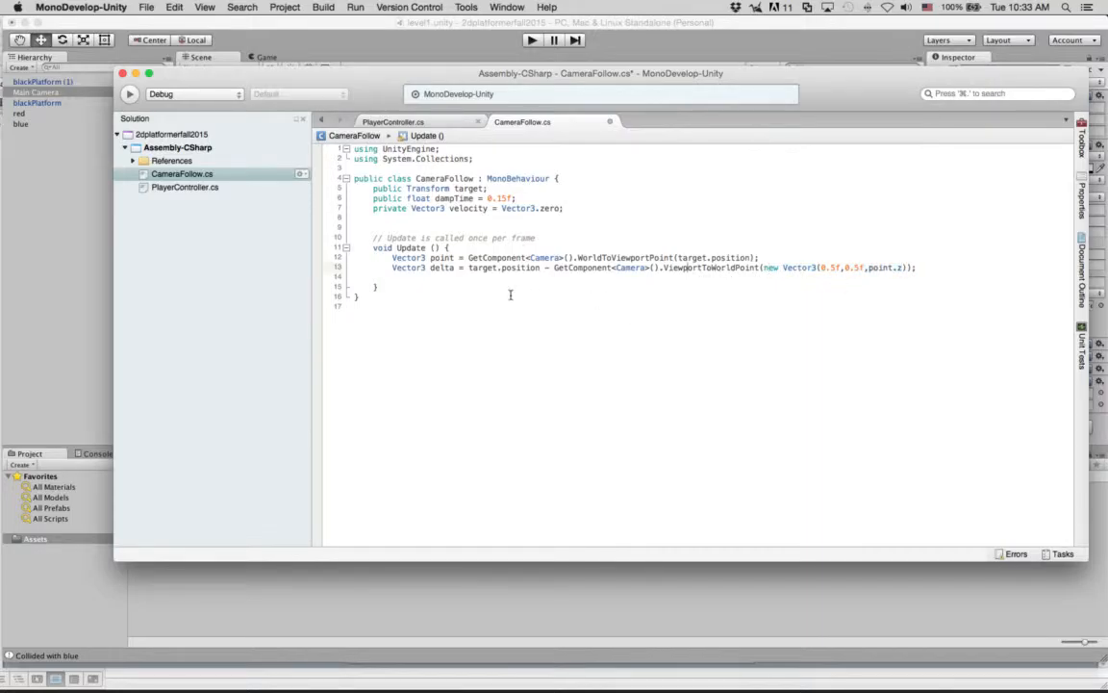
double_click(502, 267)
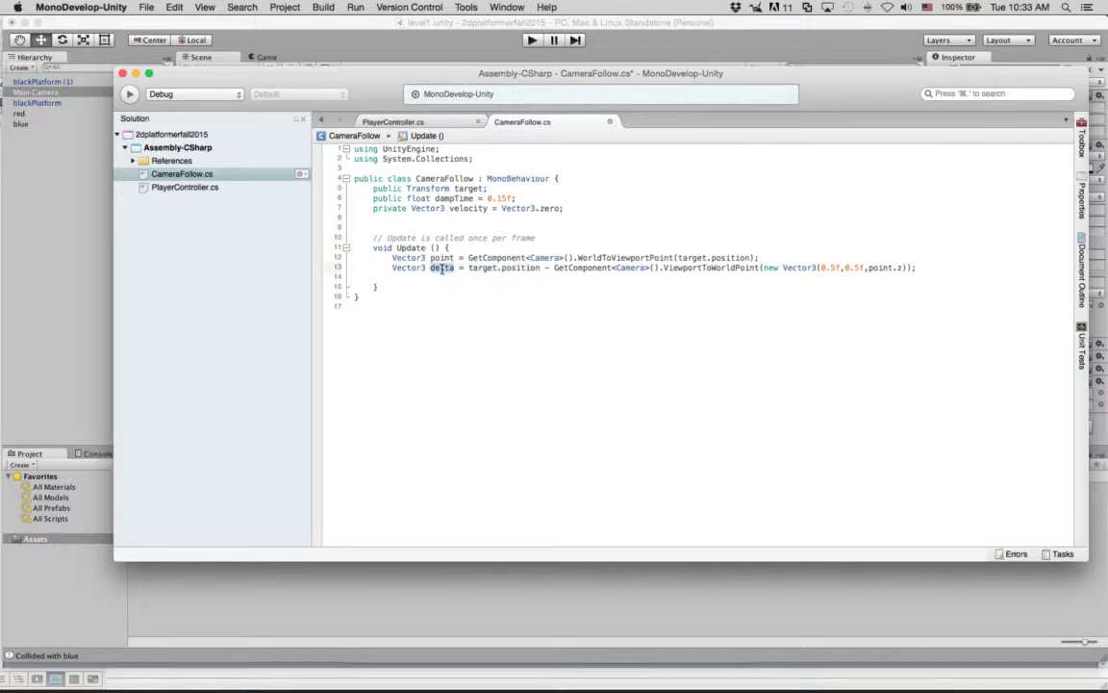
left_click(466, 280)
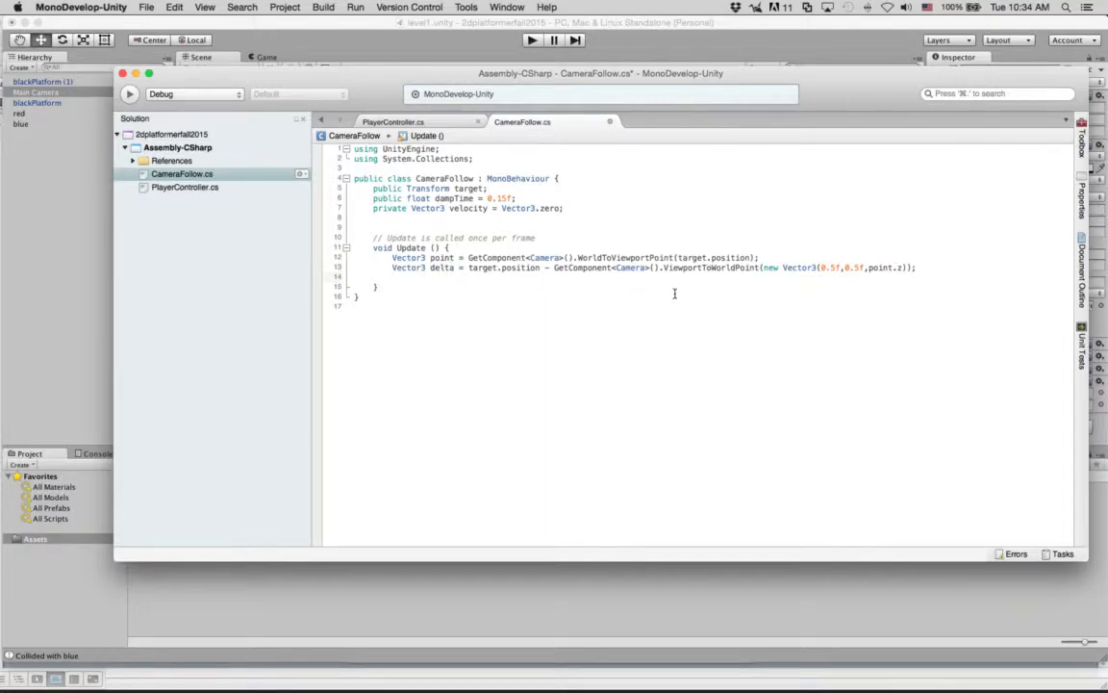
Add Vector3 destination = transform.position+delta; and begin the next line with transform
type("Vector3 destination = transform.position")
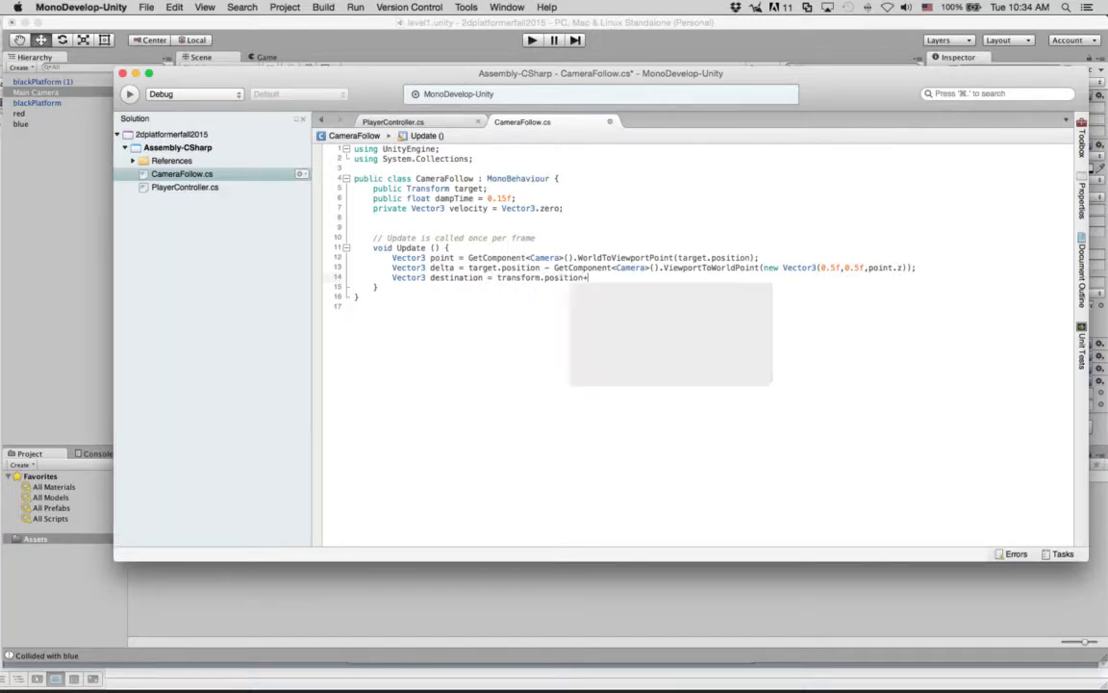
type("+delta;")
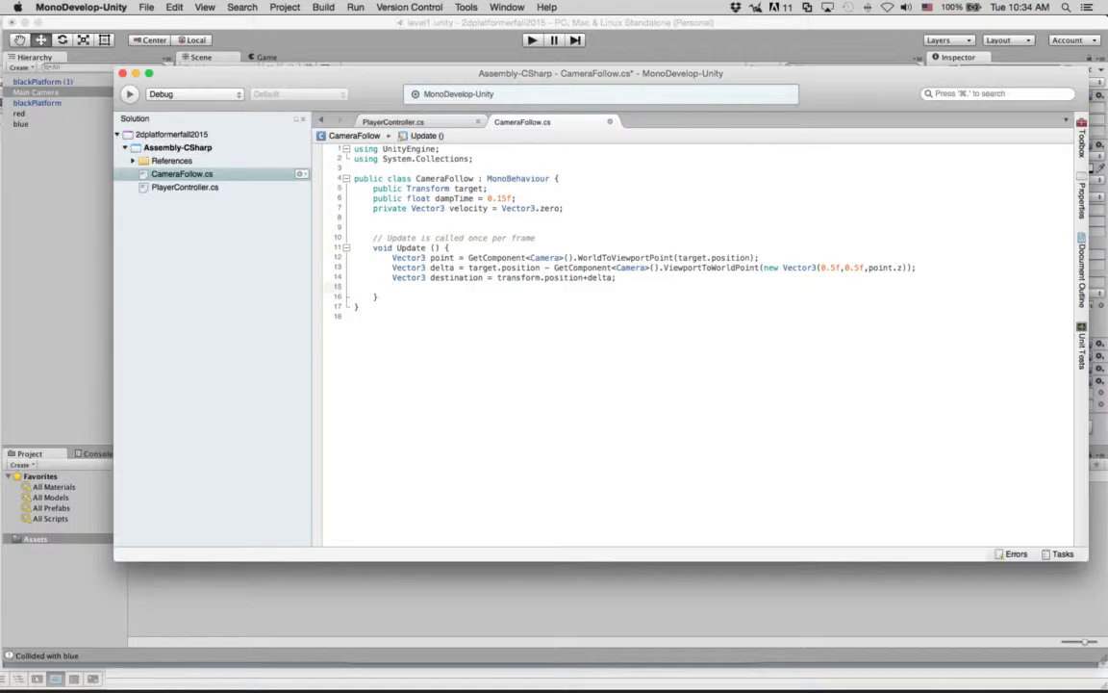
type("transform.position")
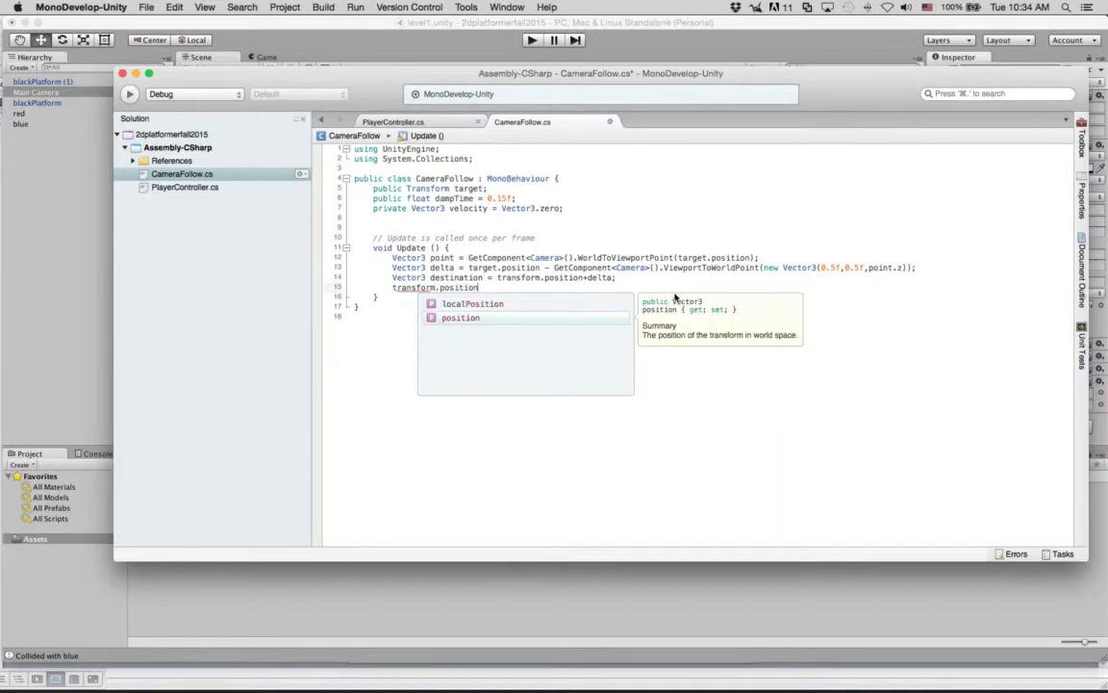
Complete transform.position = Vector3.SmoothDamp(transform.position, destination, ref velocity, dampTime);
type("= Vector3")
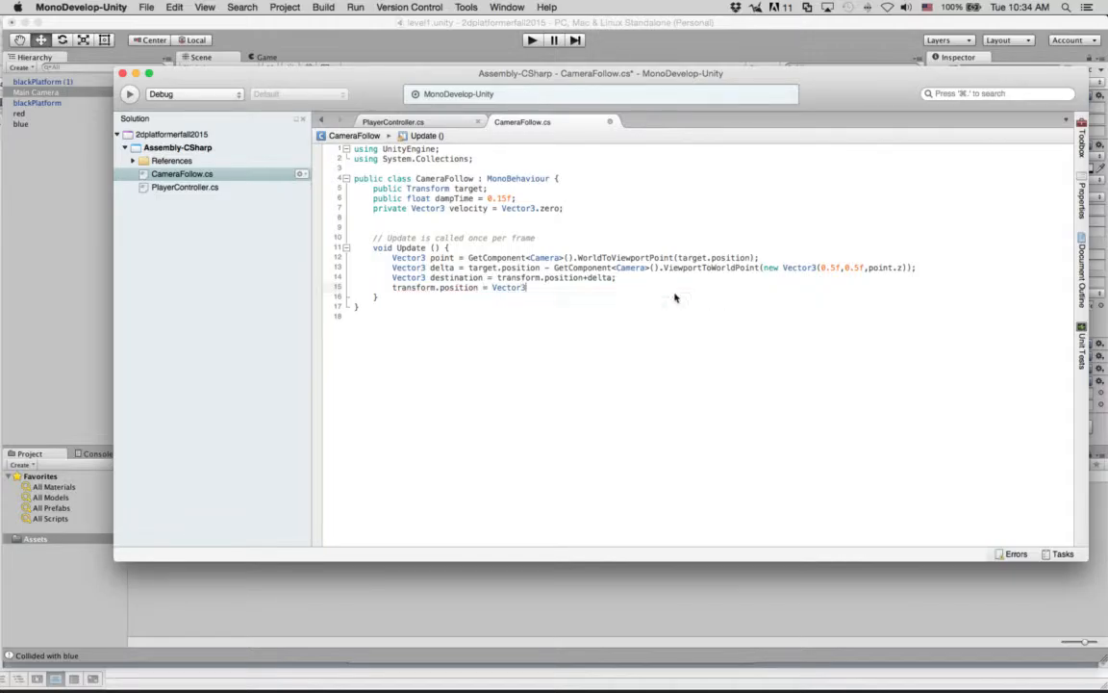
type(".SmoothDamp(tran")
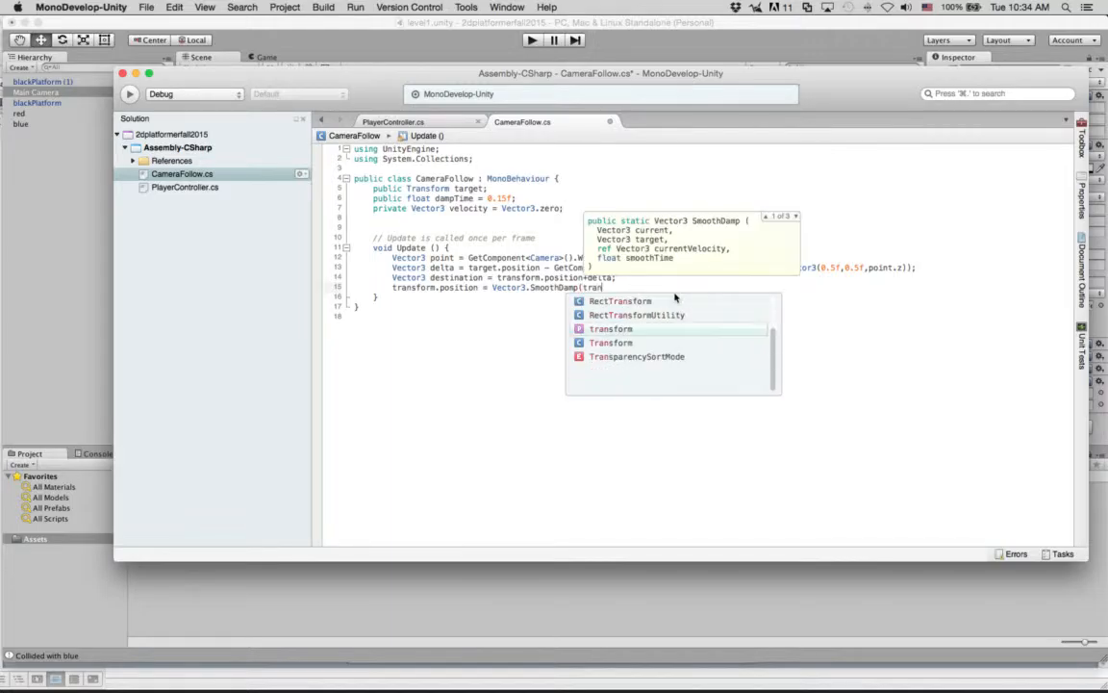
type(".position,")
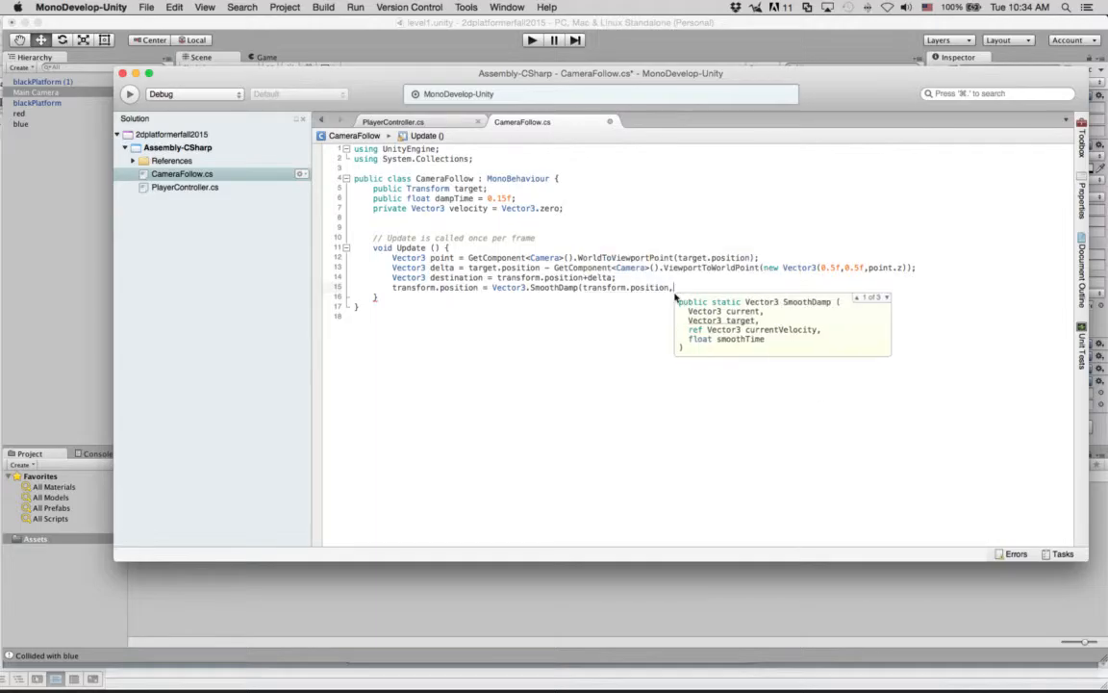
type("destination")
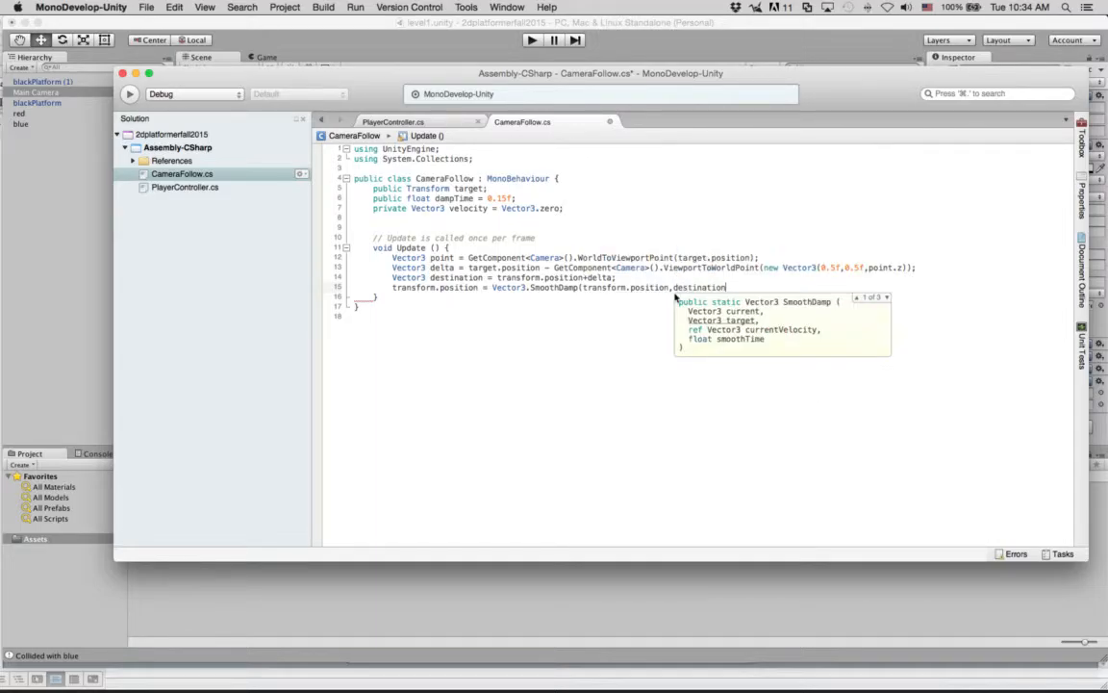
type(",ref")
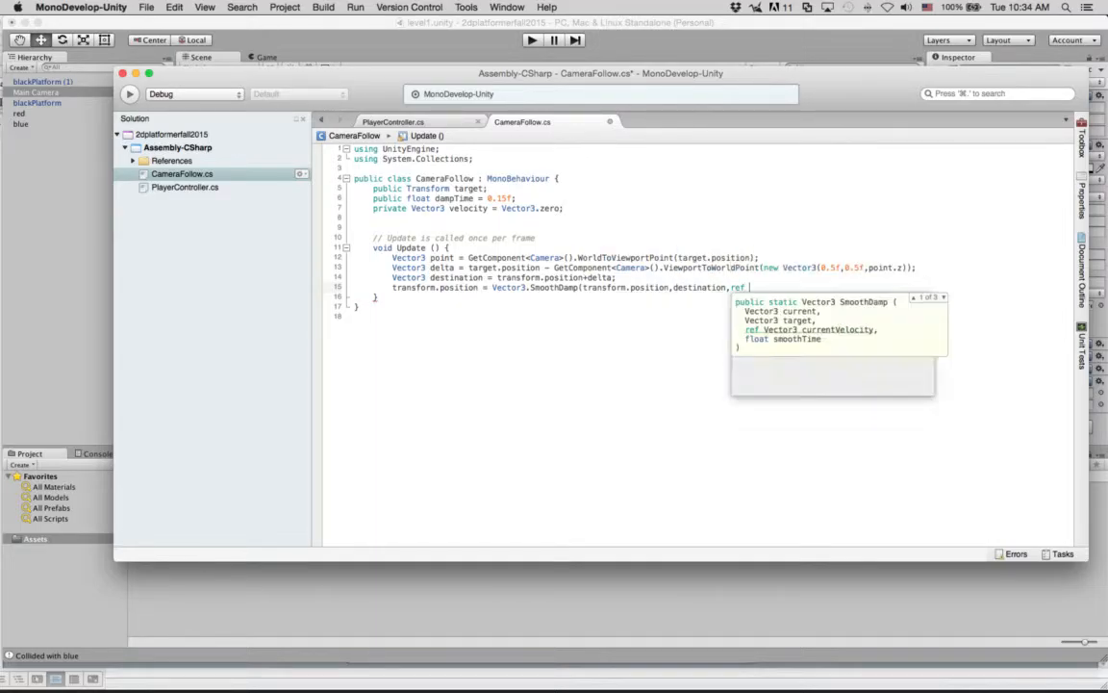
type("velocity")
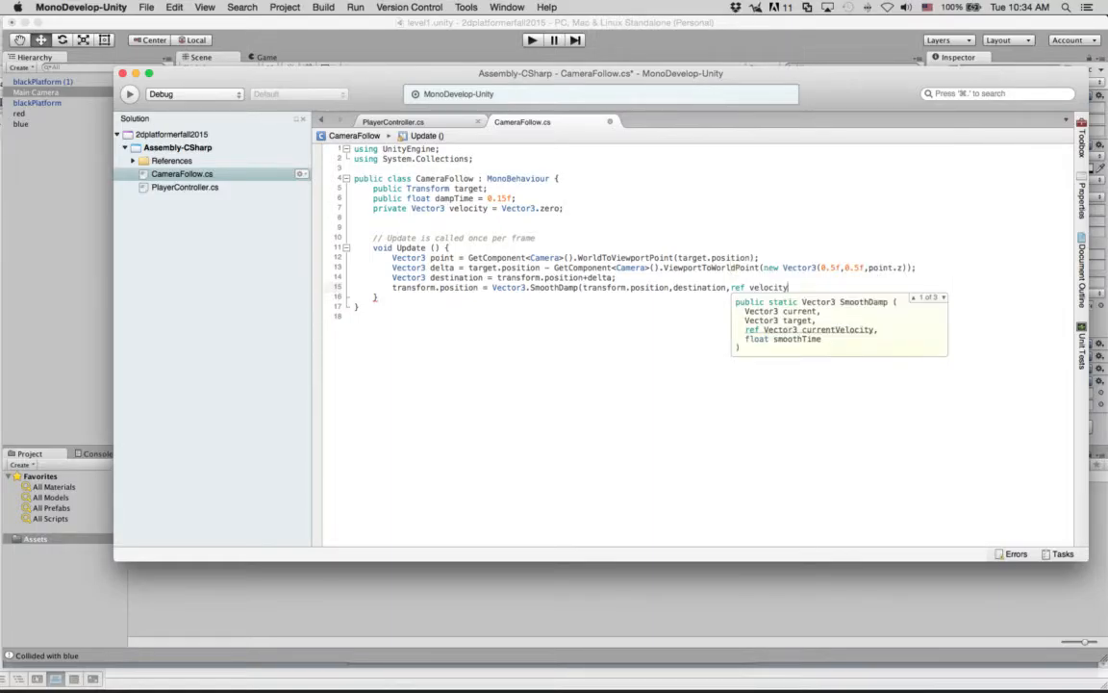
type(",")
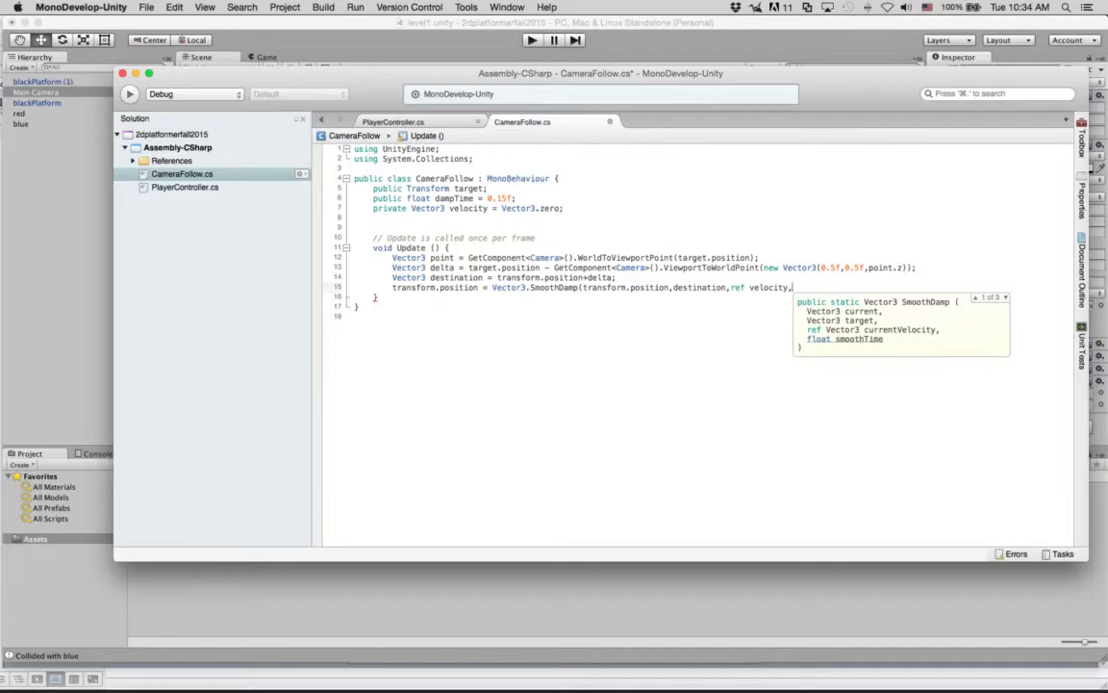
type("damp")
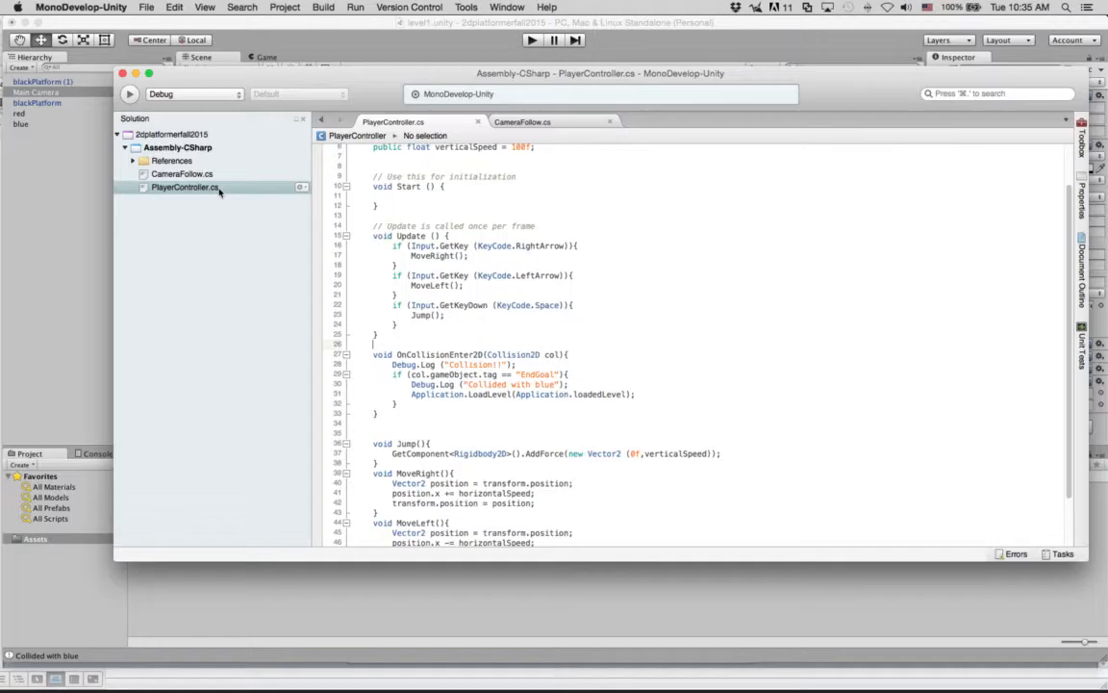
scroll("down", 3)
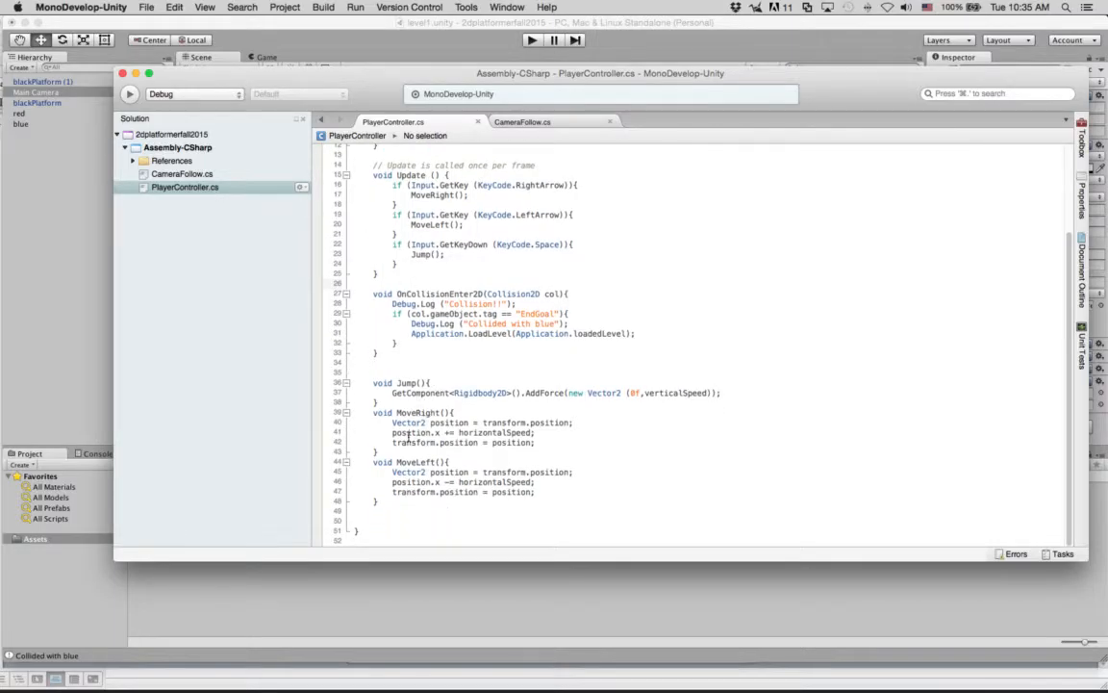
left_click(462, 443)
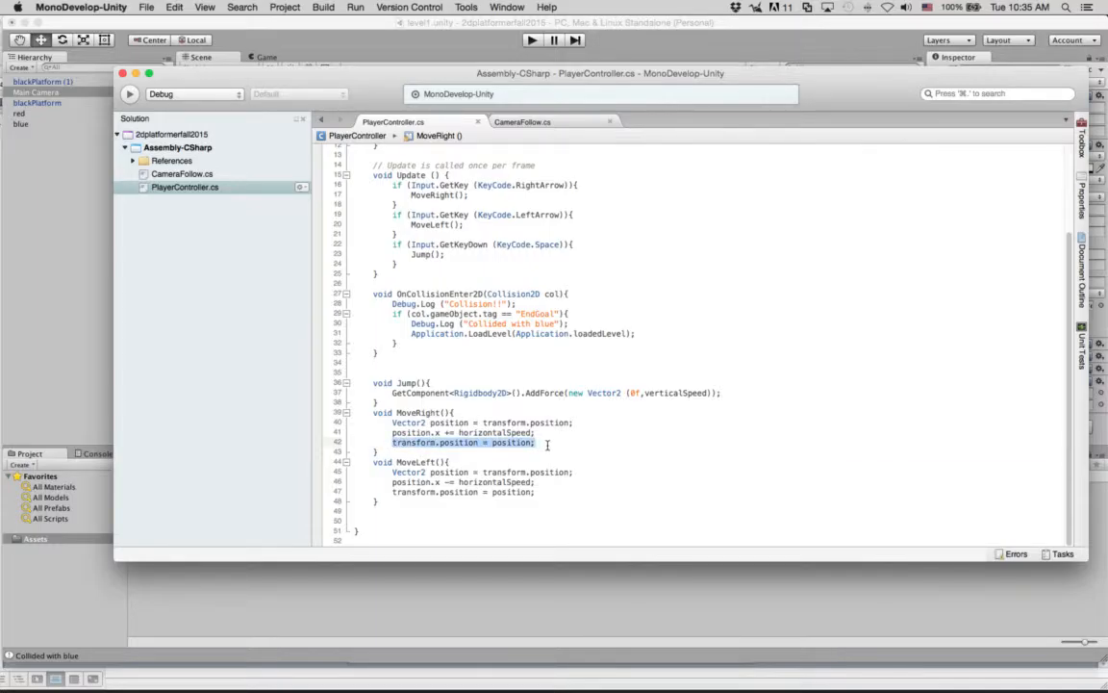
left_click(521, 121)
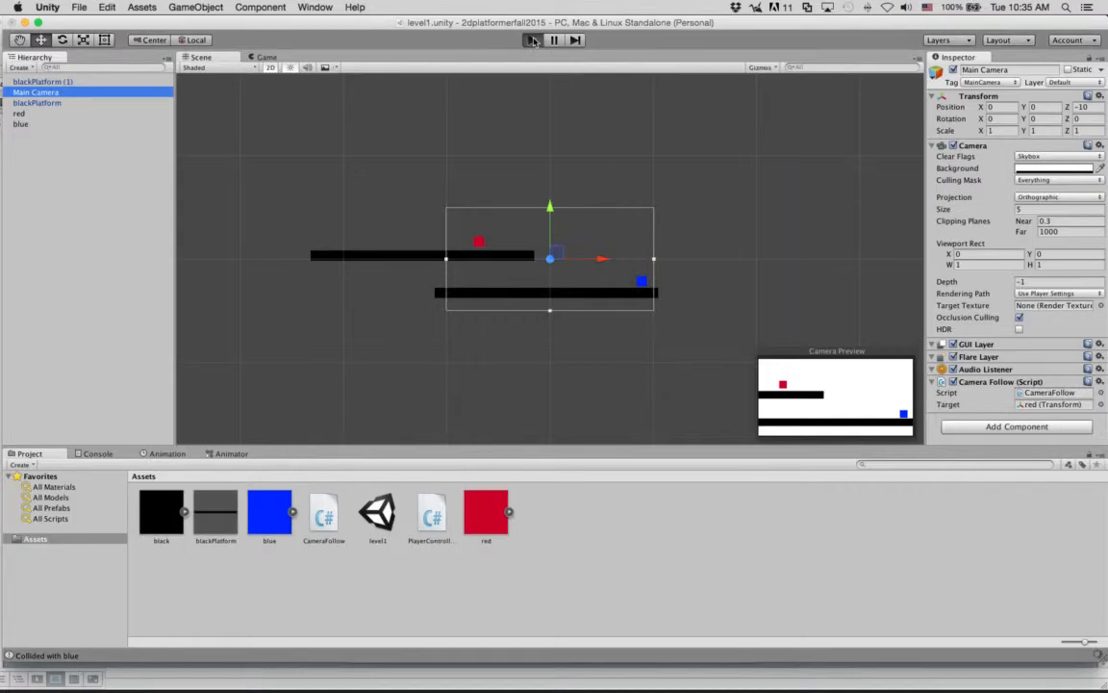
left_click(535, 39)
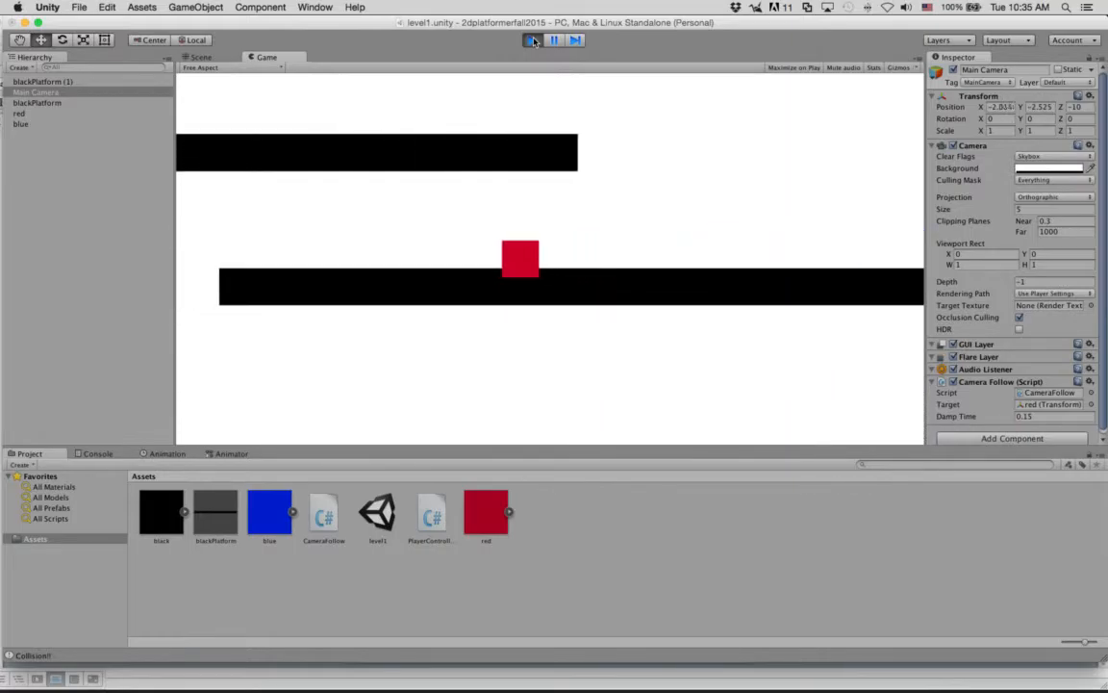
left_click(200, 57)
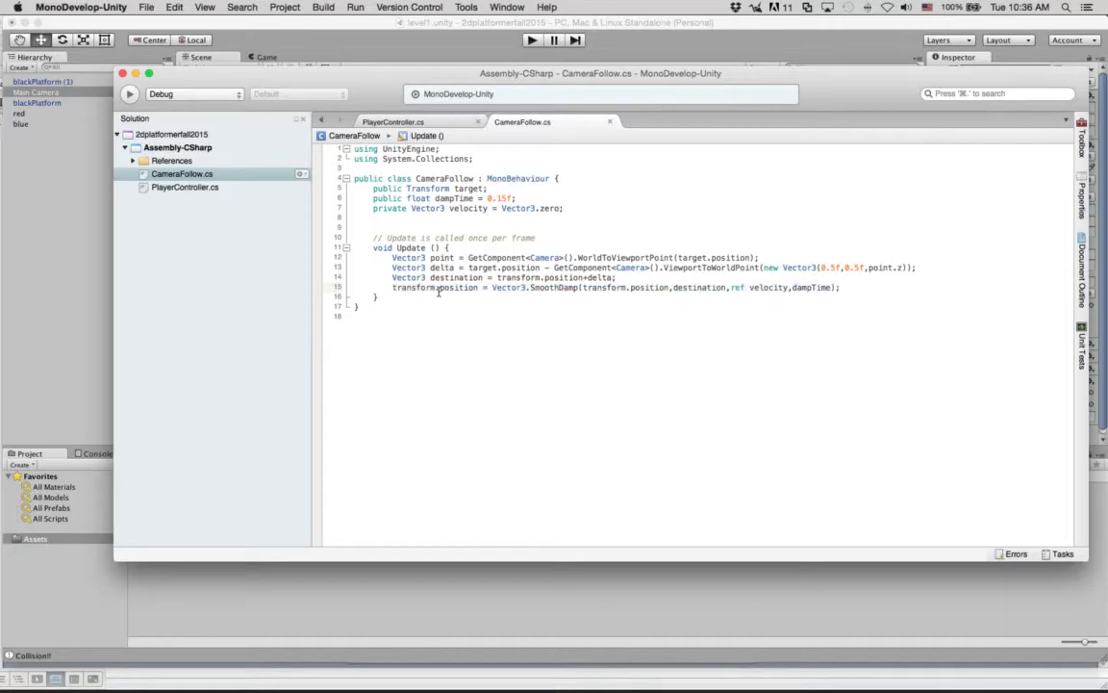
Highlight transform on the SmoothDamp line while reviewing it, then clear the highlight
double_click(606, 287)
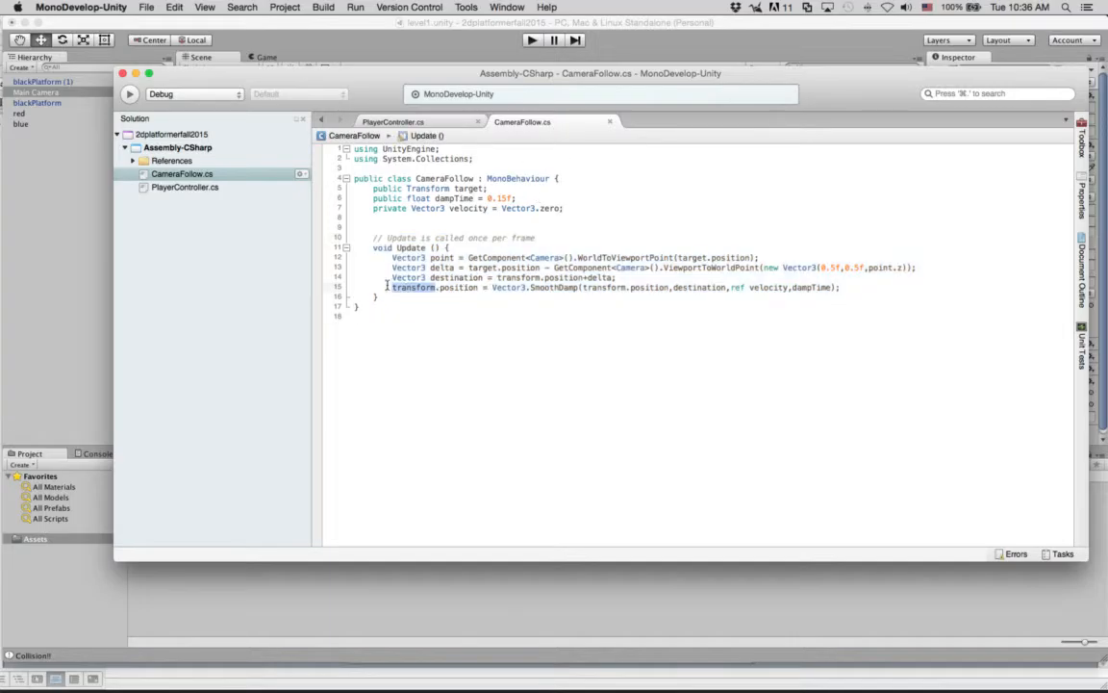
left_click(392, 121)
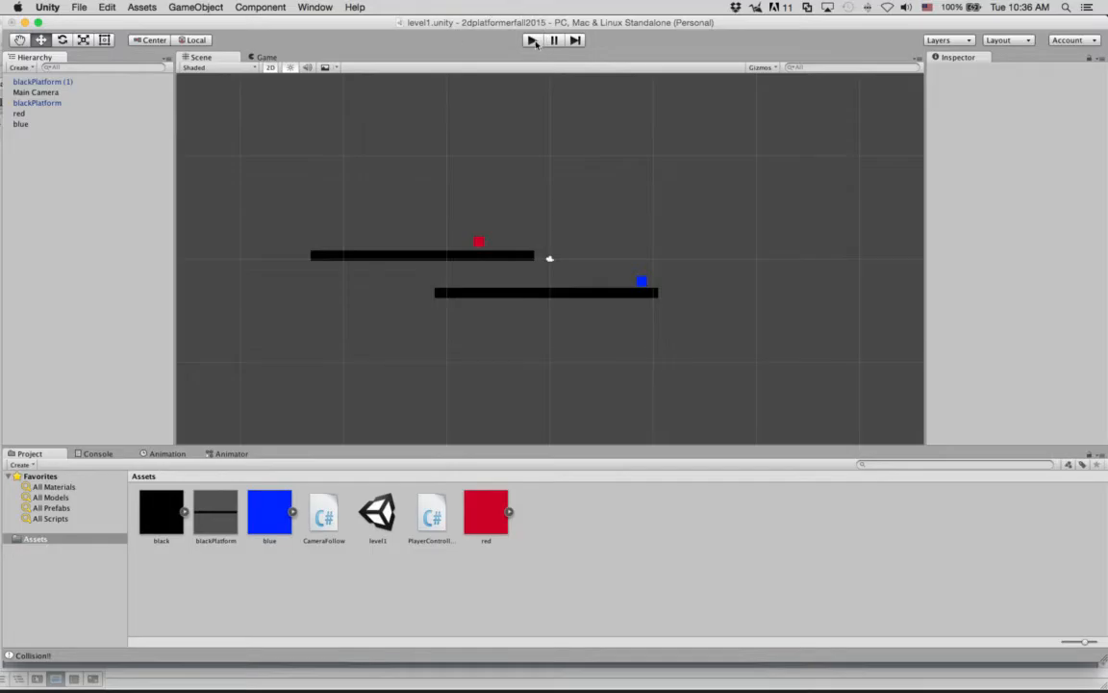
left_click(532, 39)
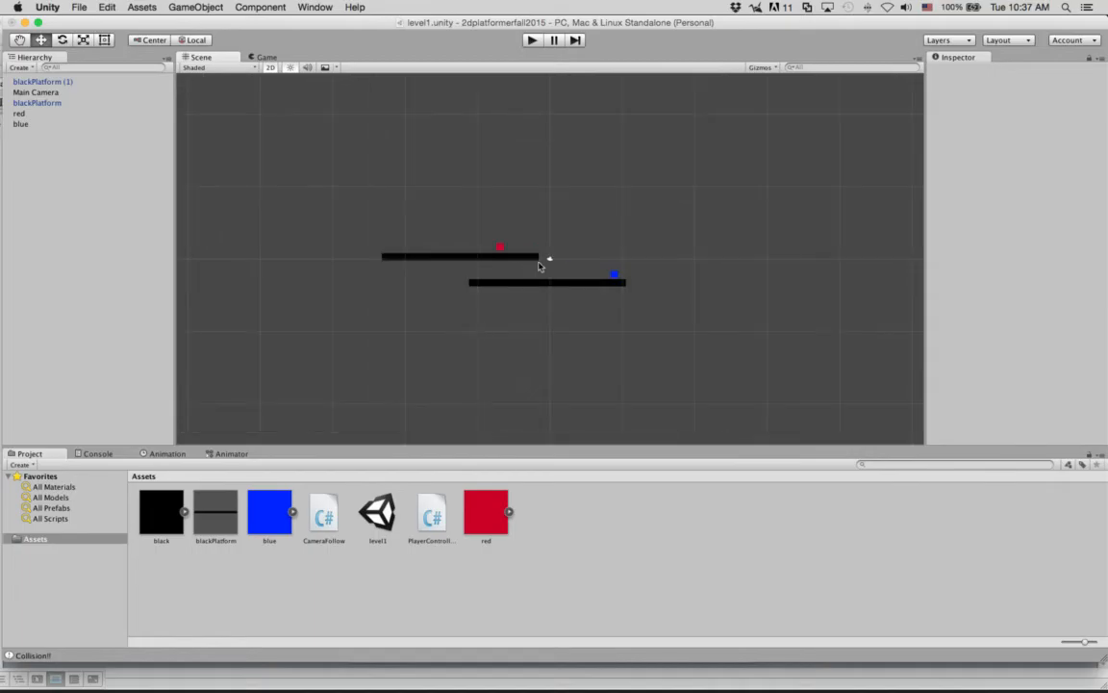
mouse_move(619, 401)
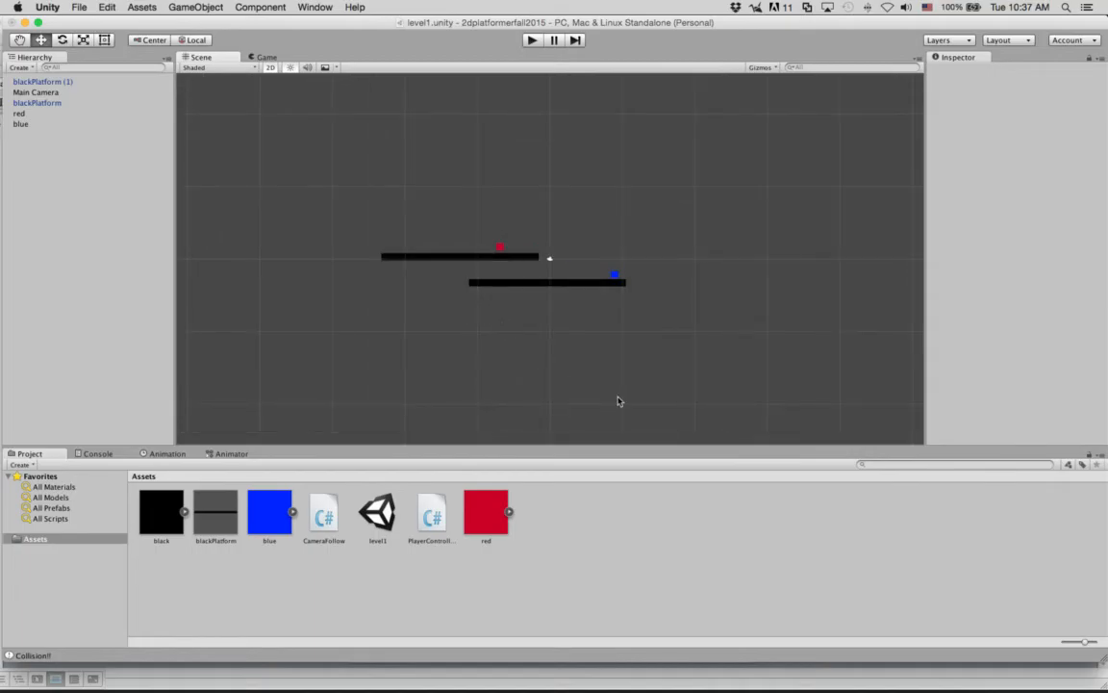
mouse_move(818, 263)
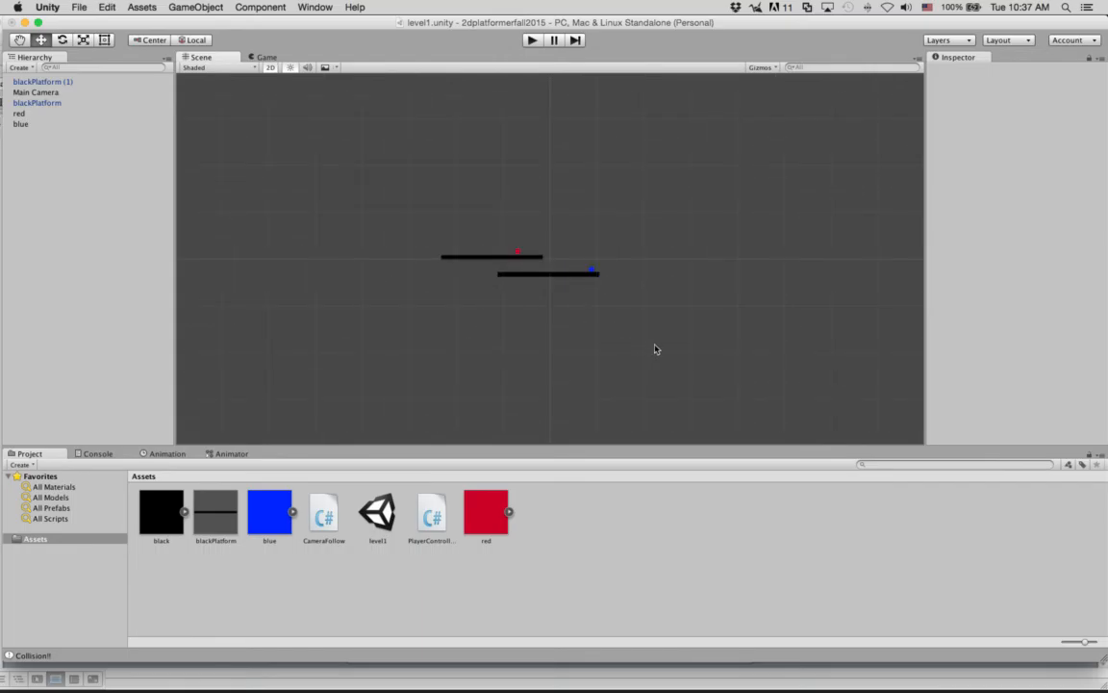
mouse_move(660, 330)
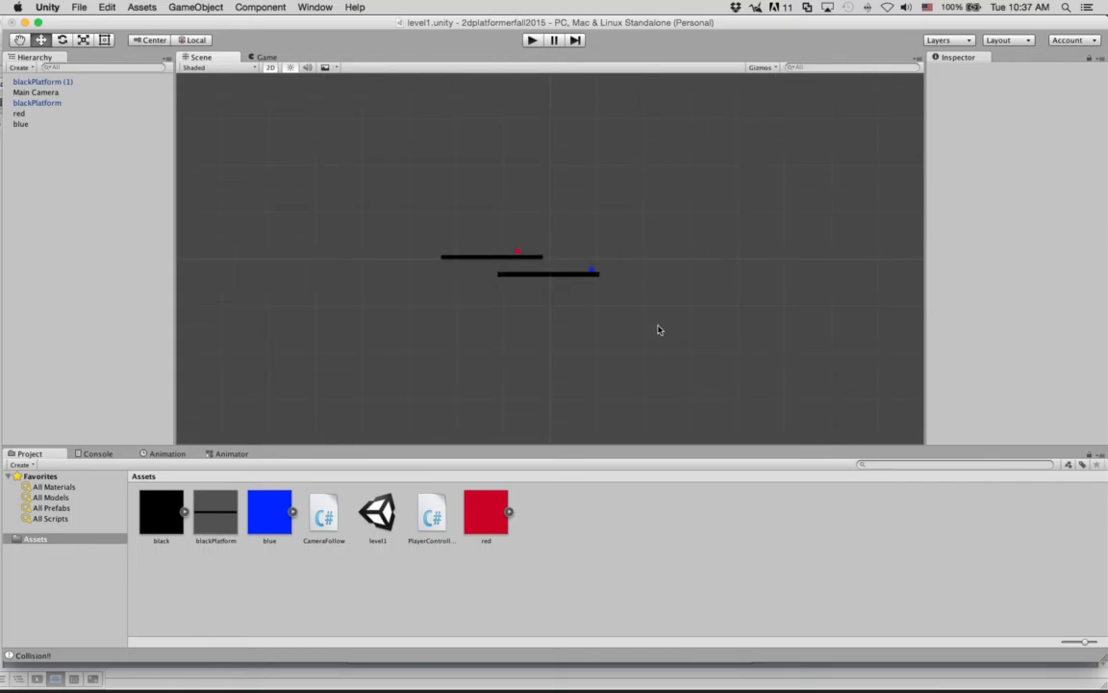